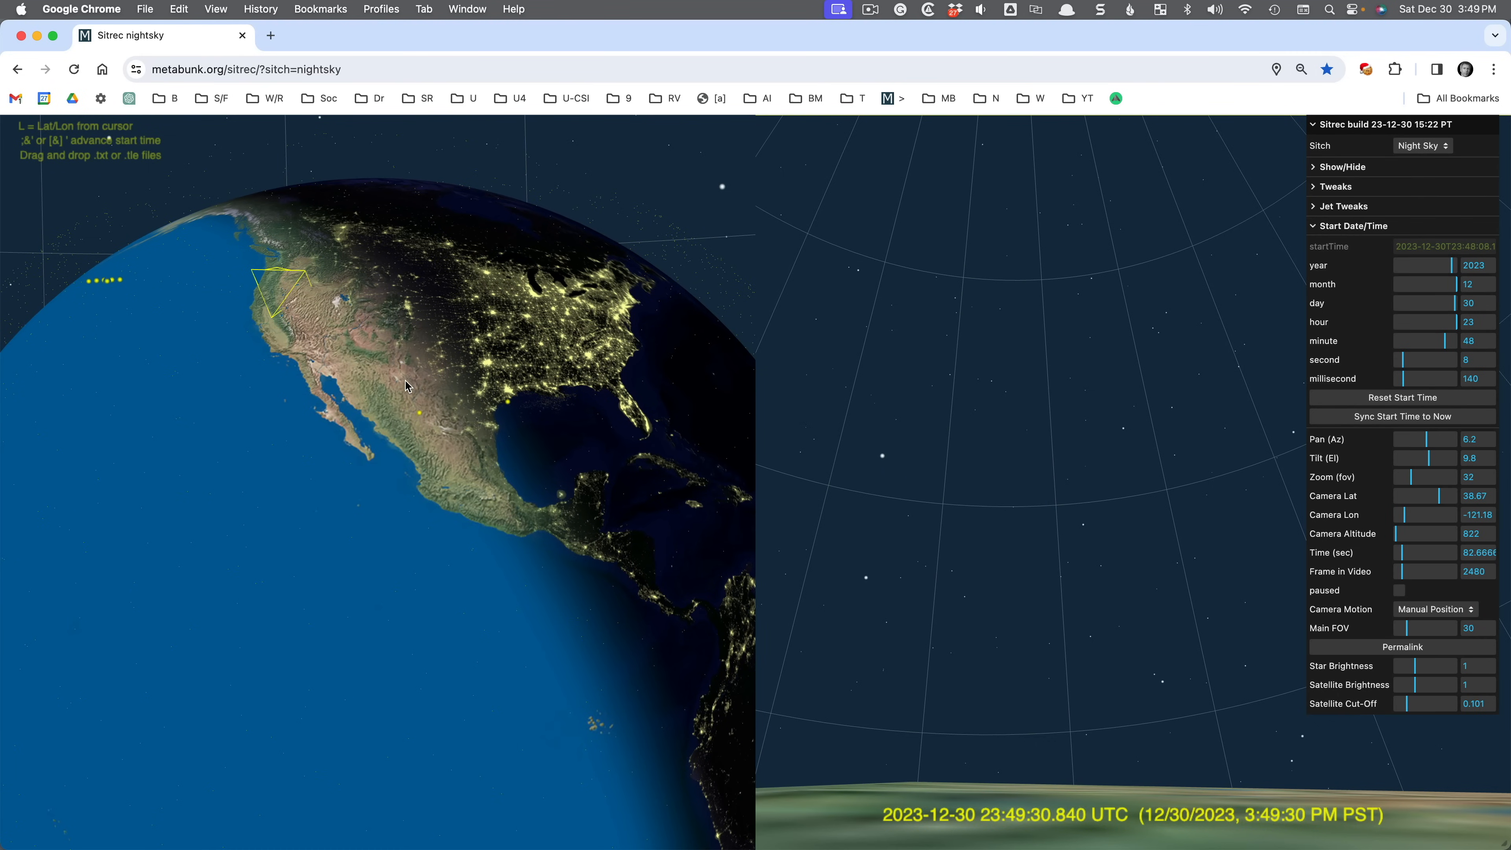
- Sync the simulation start time to now so the Night Sky sitch rebuilds
{"action": "left_click", "coordinate": [245, 68]}
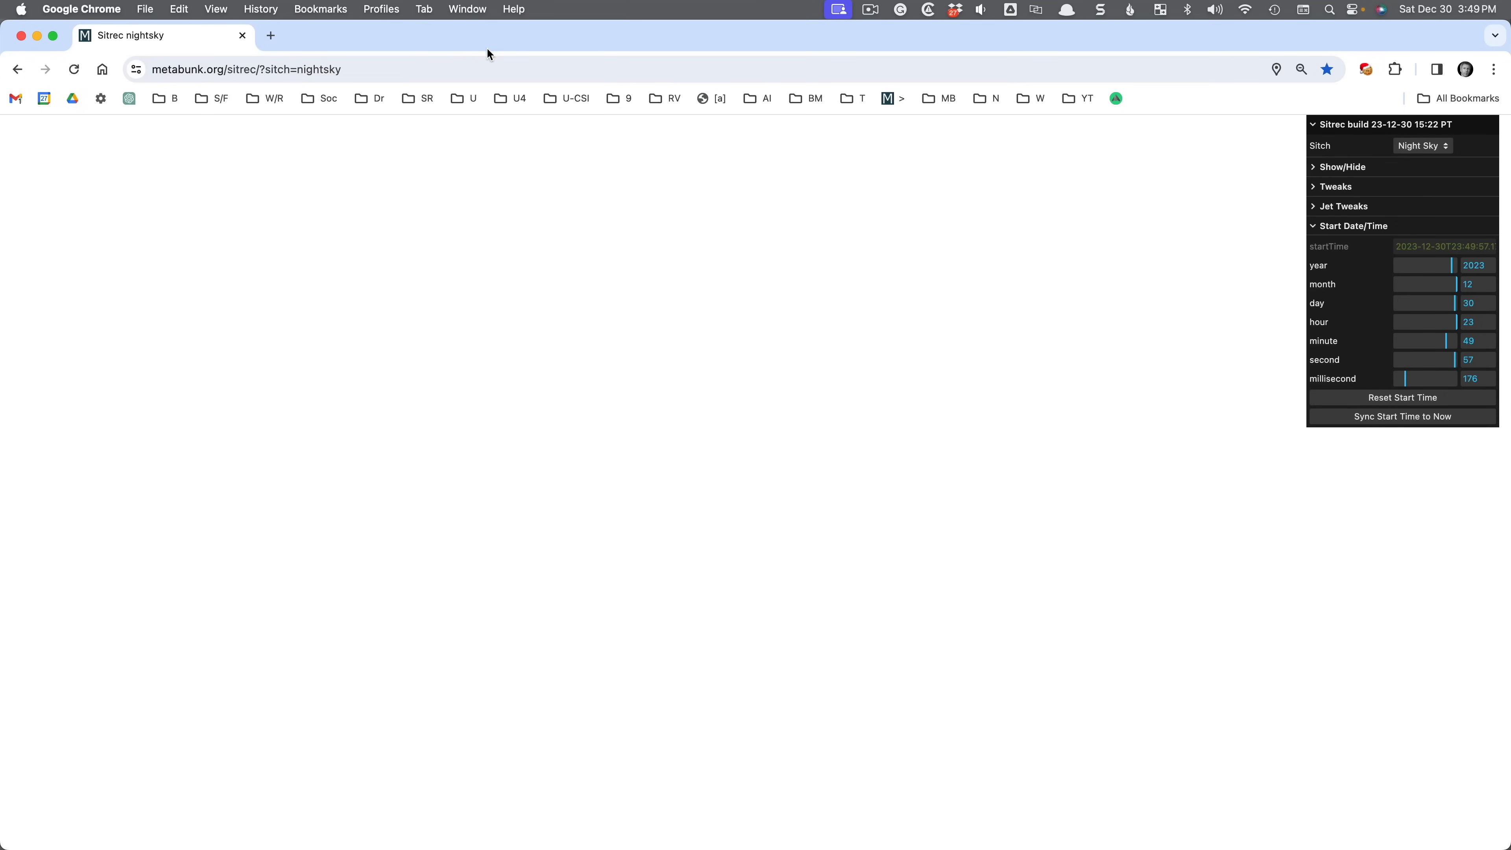
{"action": "mouse_move", "coordinate": [358, 240]}
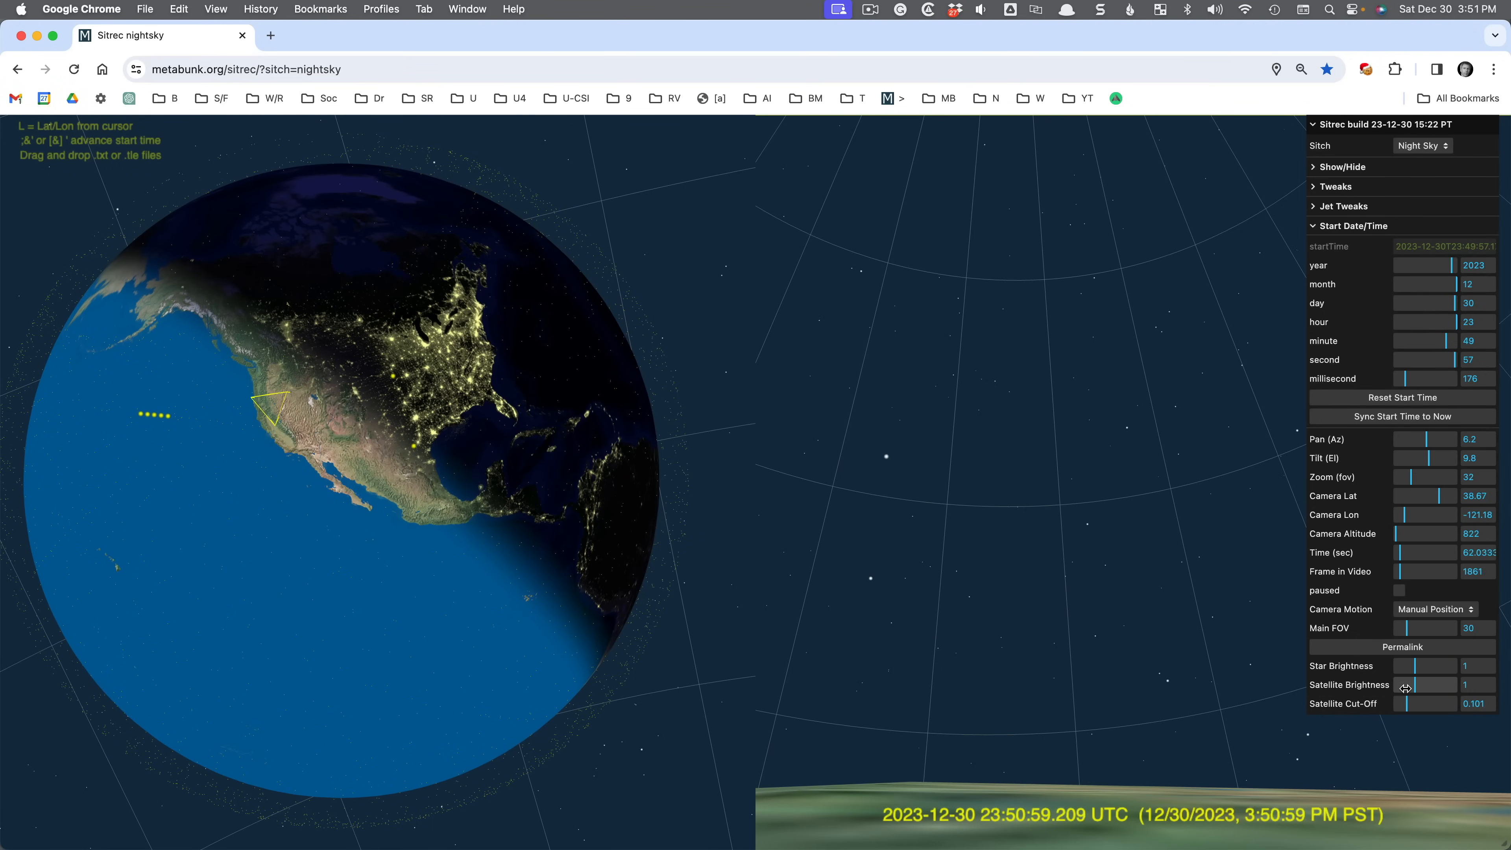
{"action": "left_click_drag", "start_coordinate": [1411, 684], "coordinate": [1435, 683]}
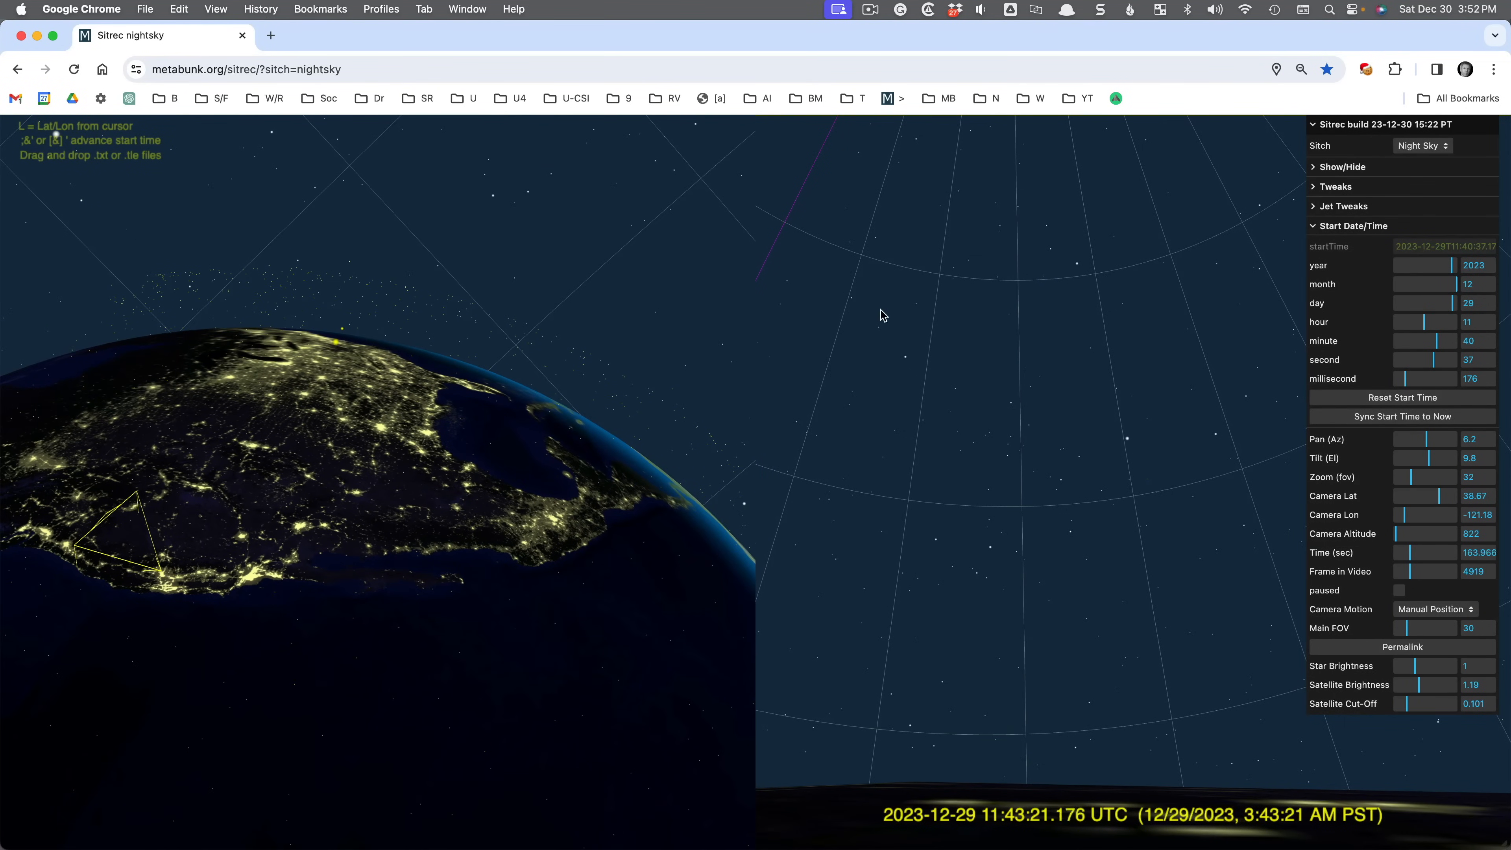
{"action": "left_click", "coordinate": [1338, 166]}
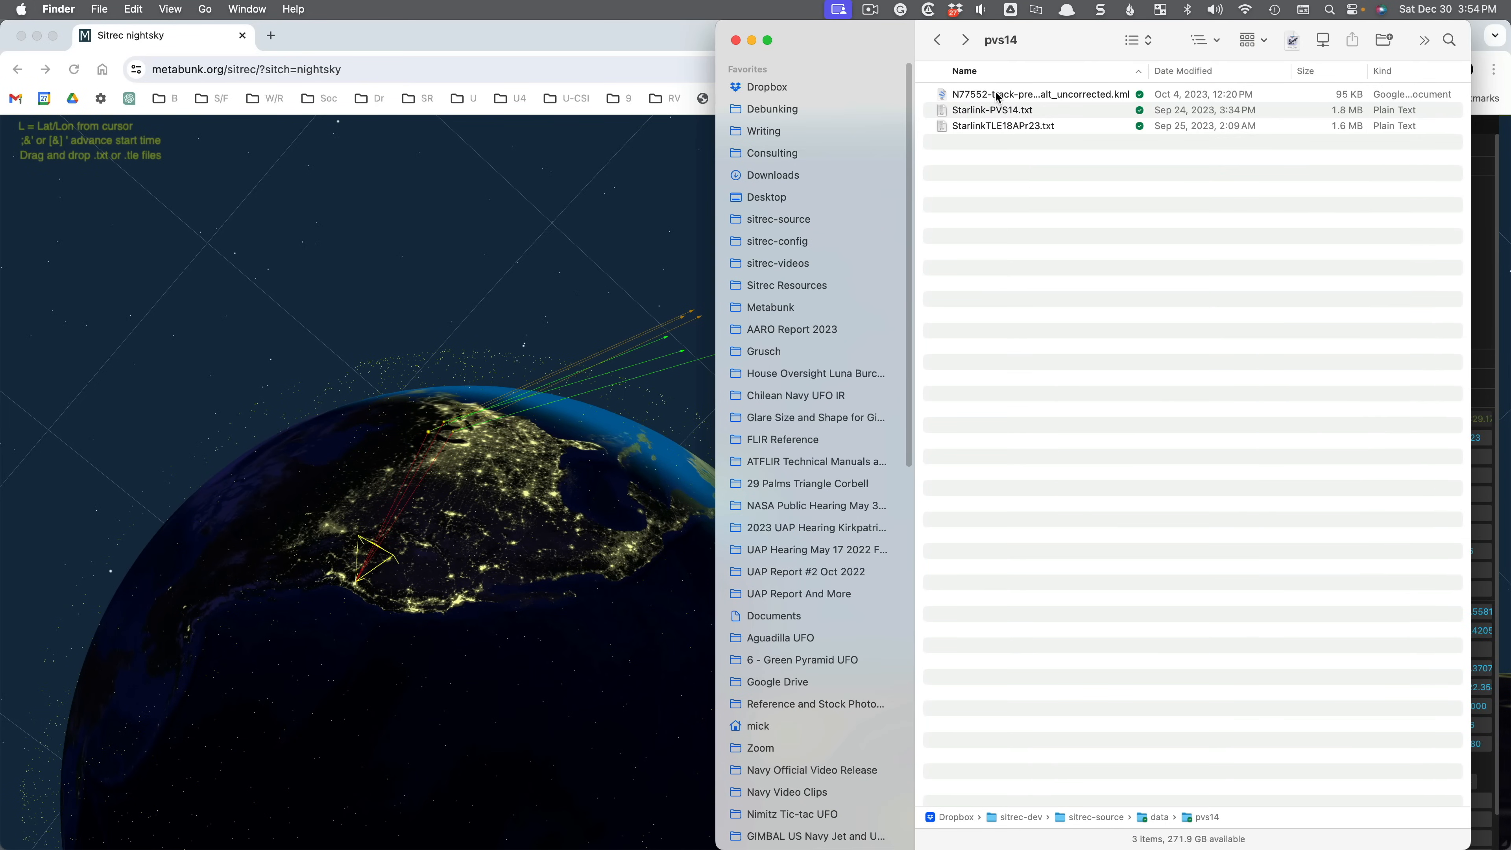
- Select the N77552 KML track together with StarlinkTLE18APr23.txt in the pvs14 folder
{"action": "left_click", "coordinate": [1040, 94]}
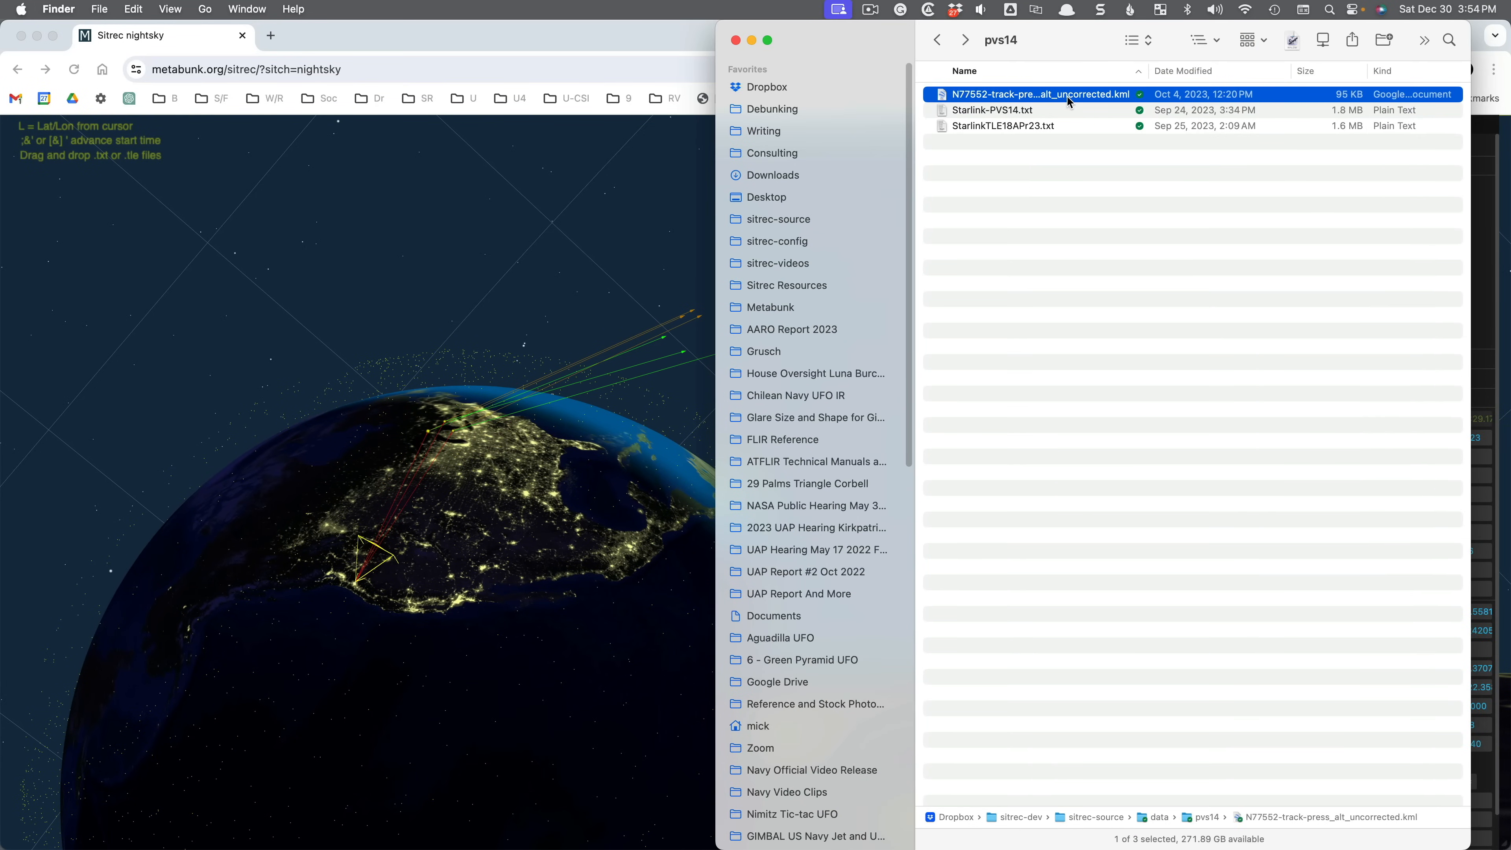
{"action": "left_click", "coordinate": [1002, 125]}
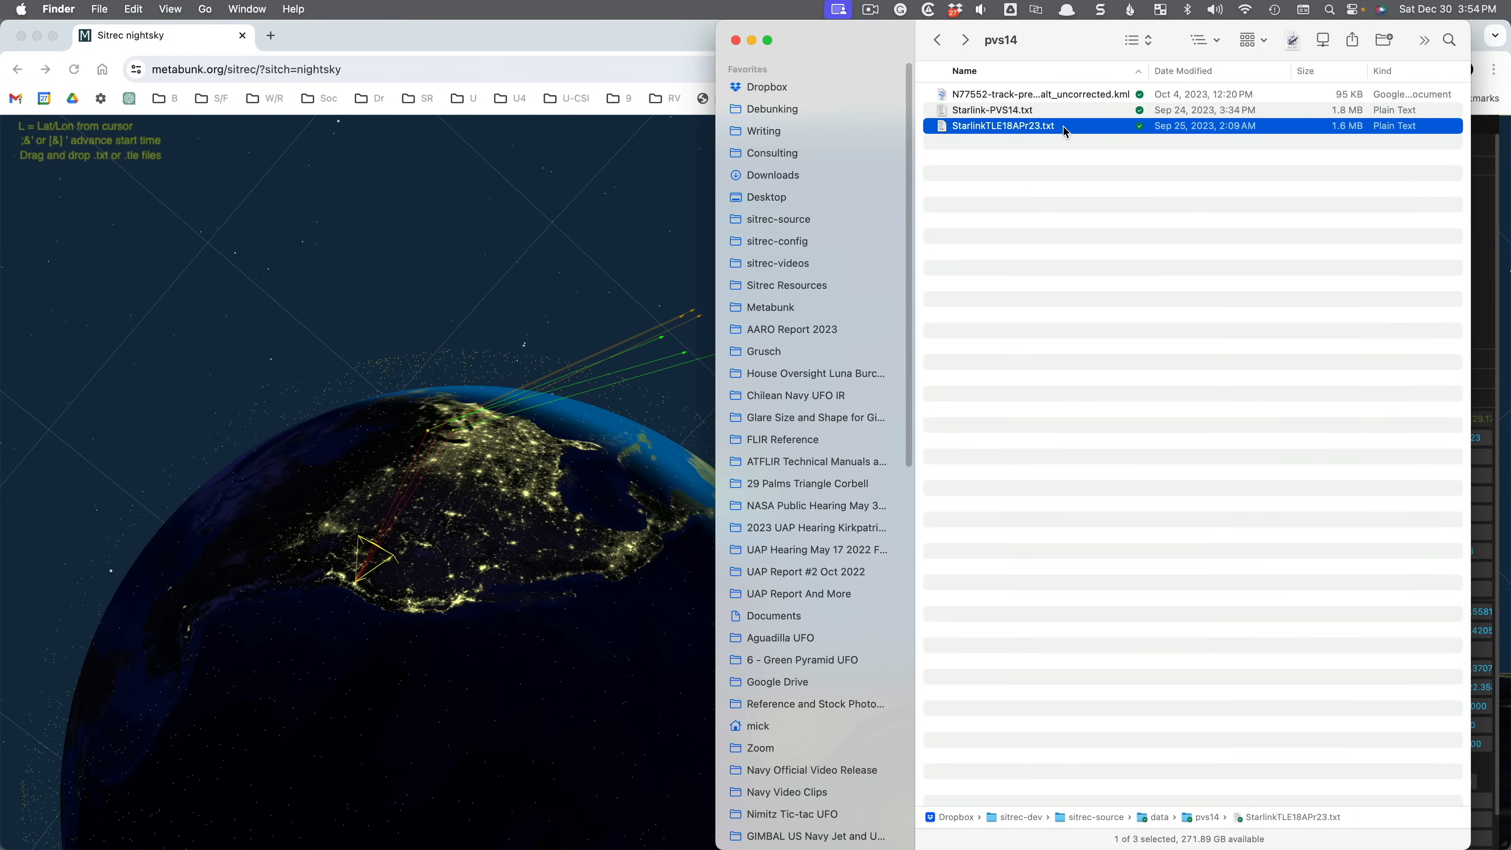
{"action": "left_click", "coordinate": [1040, 94]}
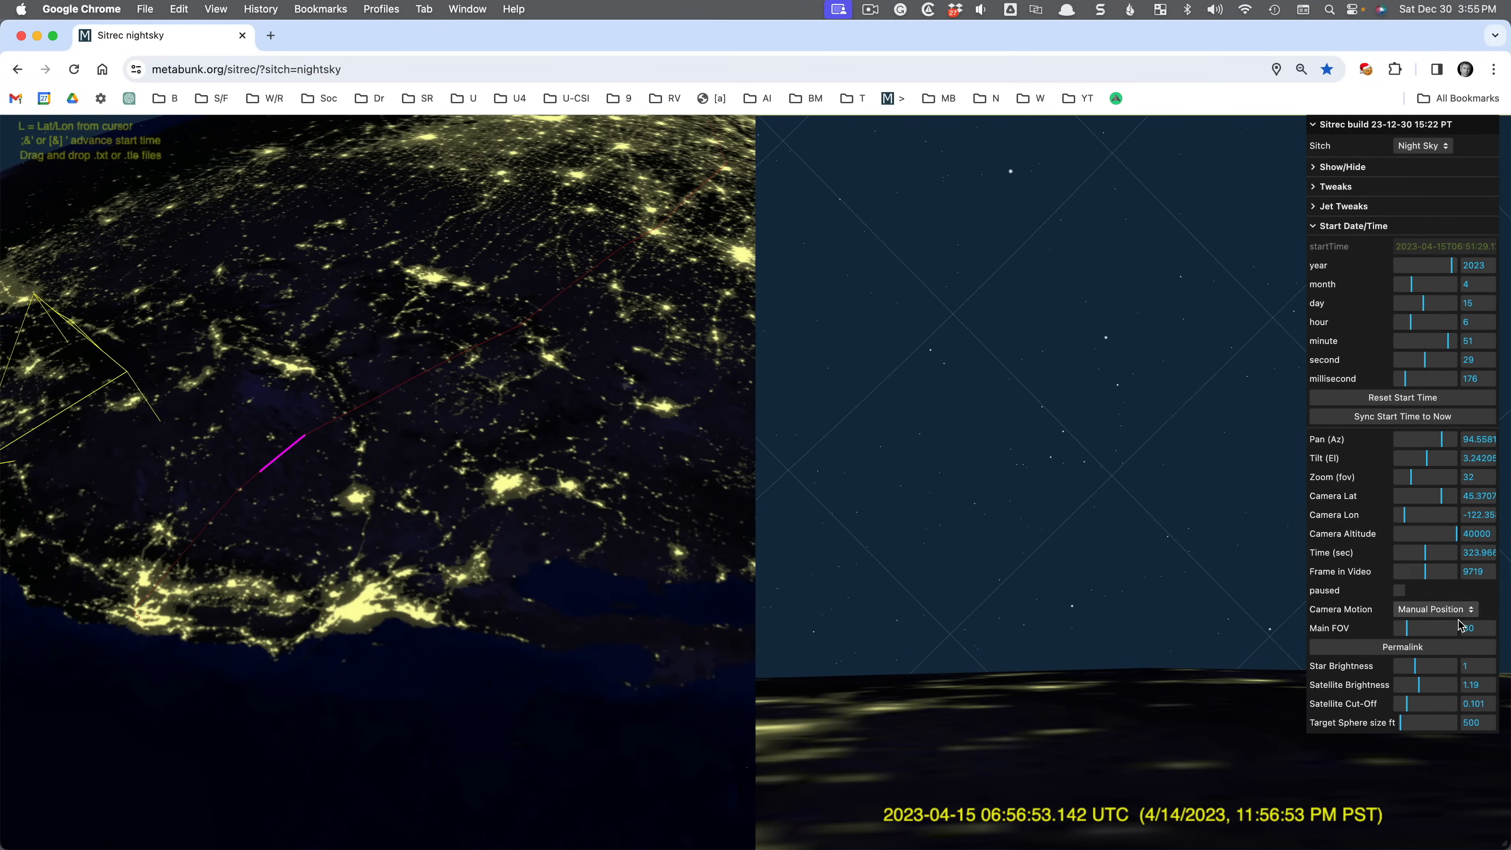
- Set Camera Motion to 'KML Track' so the camera rides the aircraft path
{"action": "left_click", "coordinate": [1434, 609]}
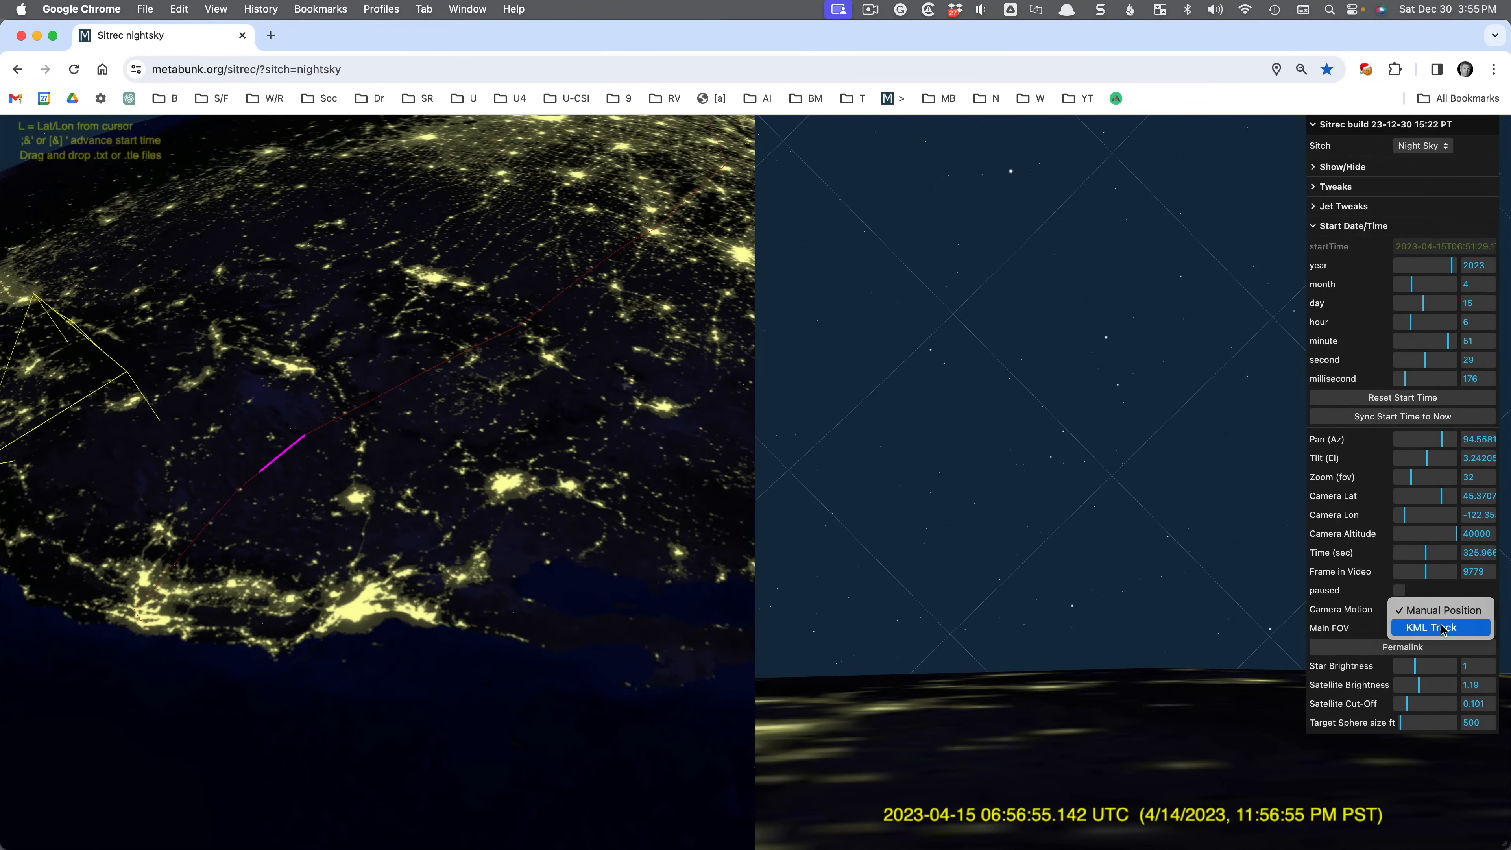
{"action": "left_click", "coordinate": [1438, 627]}
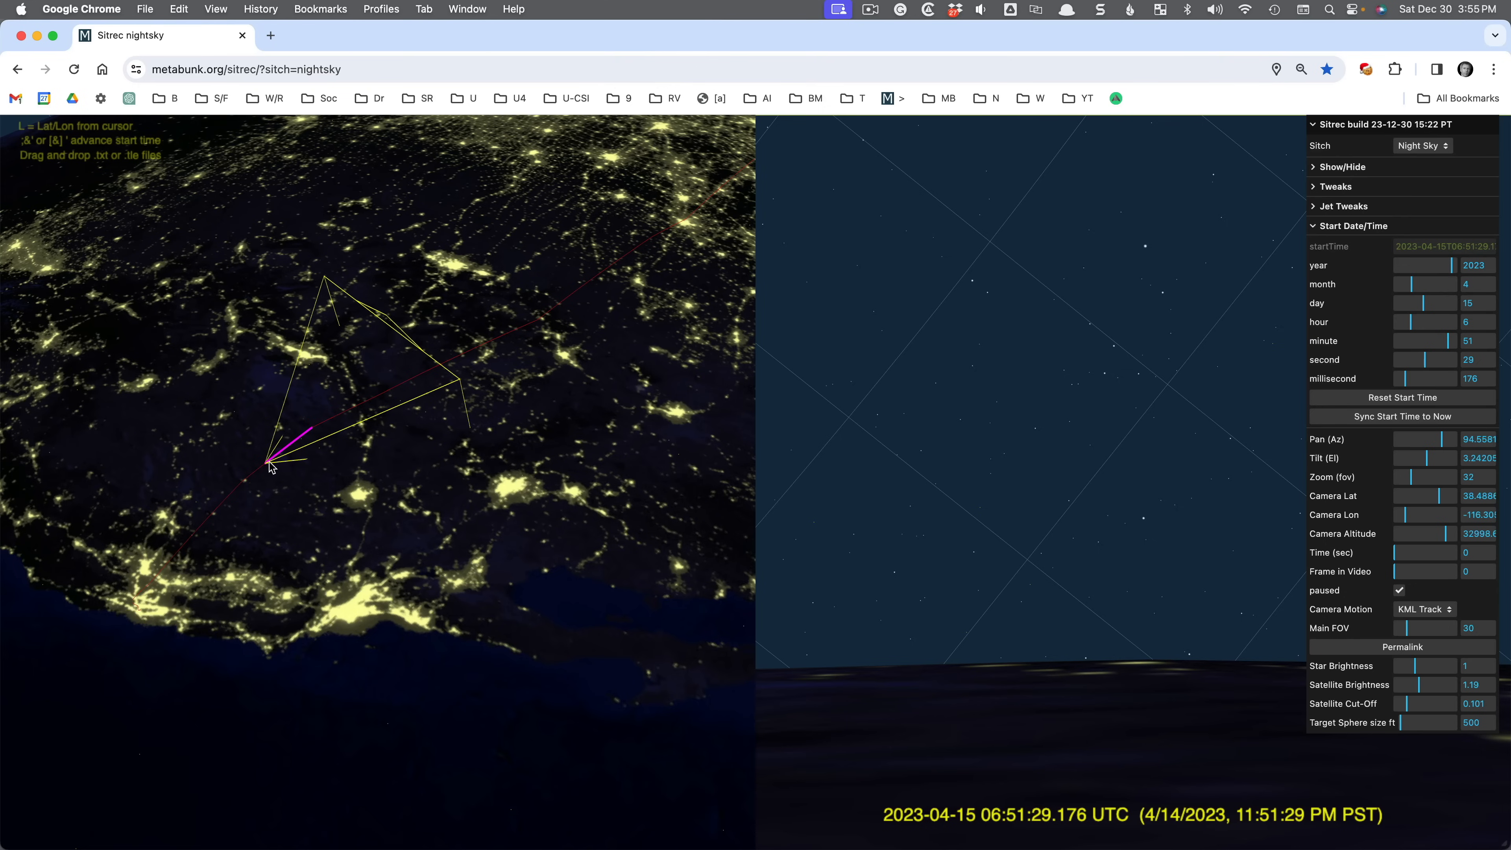
{"action": "mouse_move", "coordinate": [196, 821]}
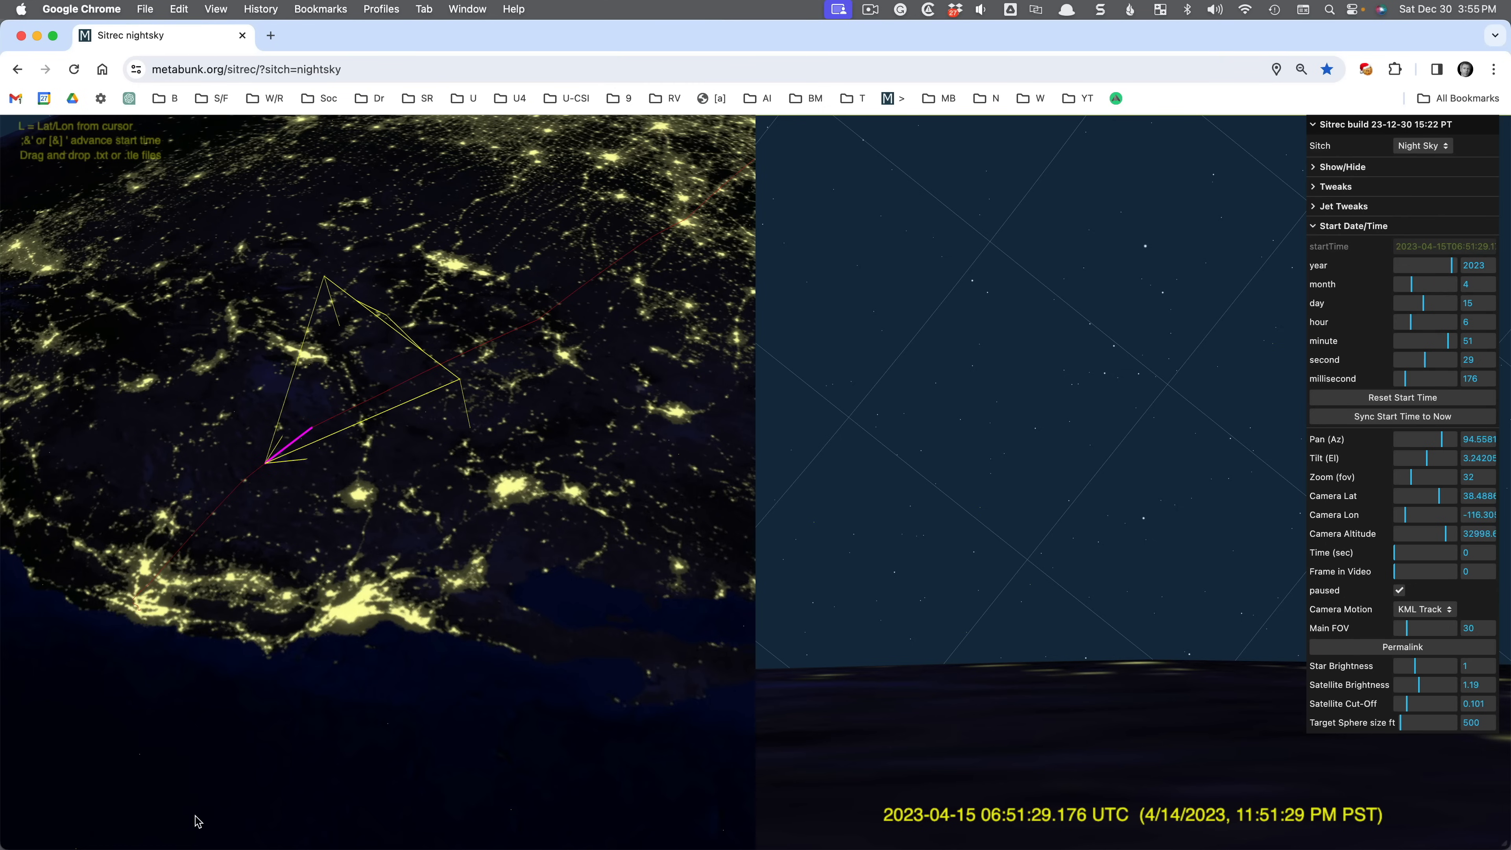
- Scrub the playback timeline and move the start hour from 6 to 7 UTC
{"action": "left_click_drag", "start_coordinate": [9, 841], "coordinate": [376, 841]}
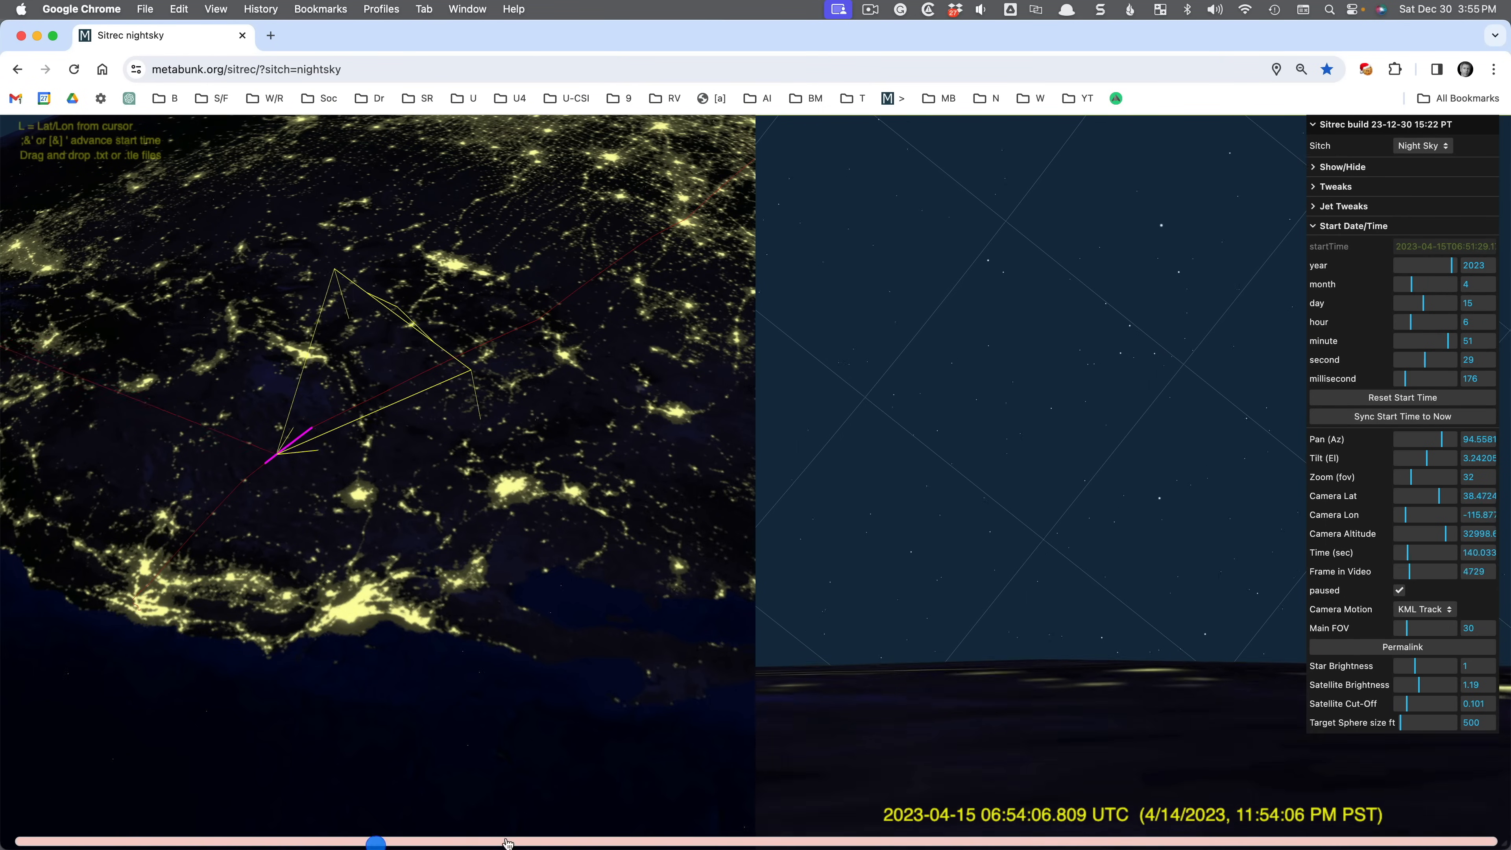
{"action": "left_click_drag", "start_coordinate": [377, 842], "coordinate": [140, 842]}
{"action": "type", "text": "7"}
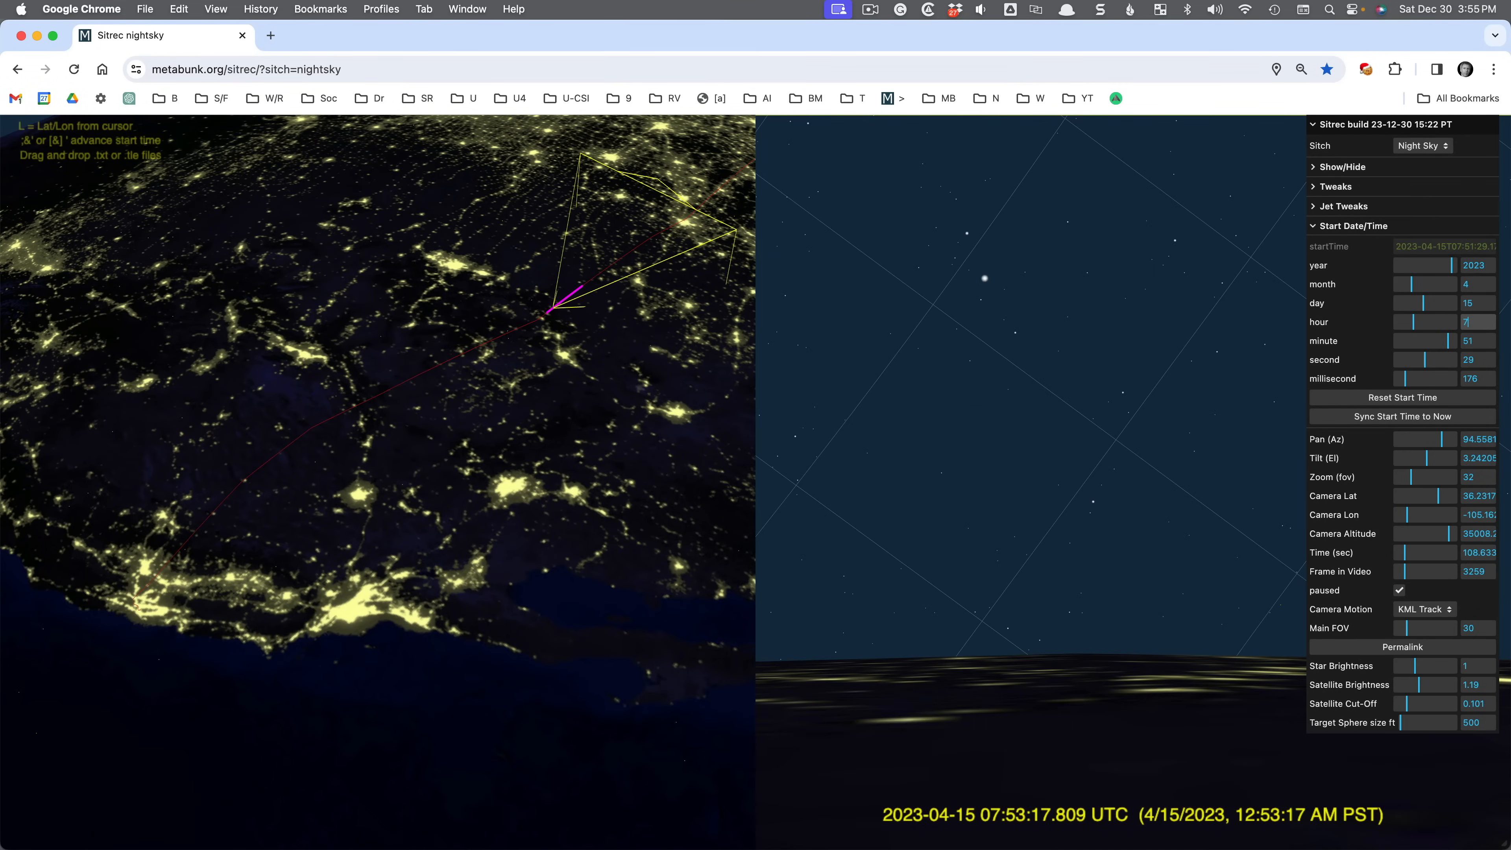
{"action": "mouse_move", "coordinate": [542, 373]}
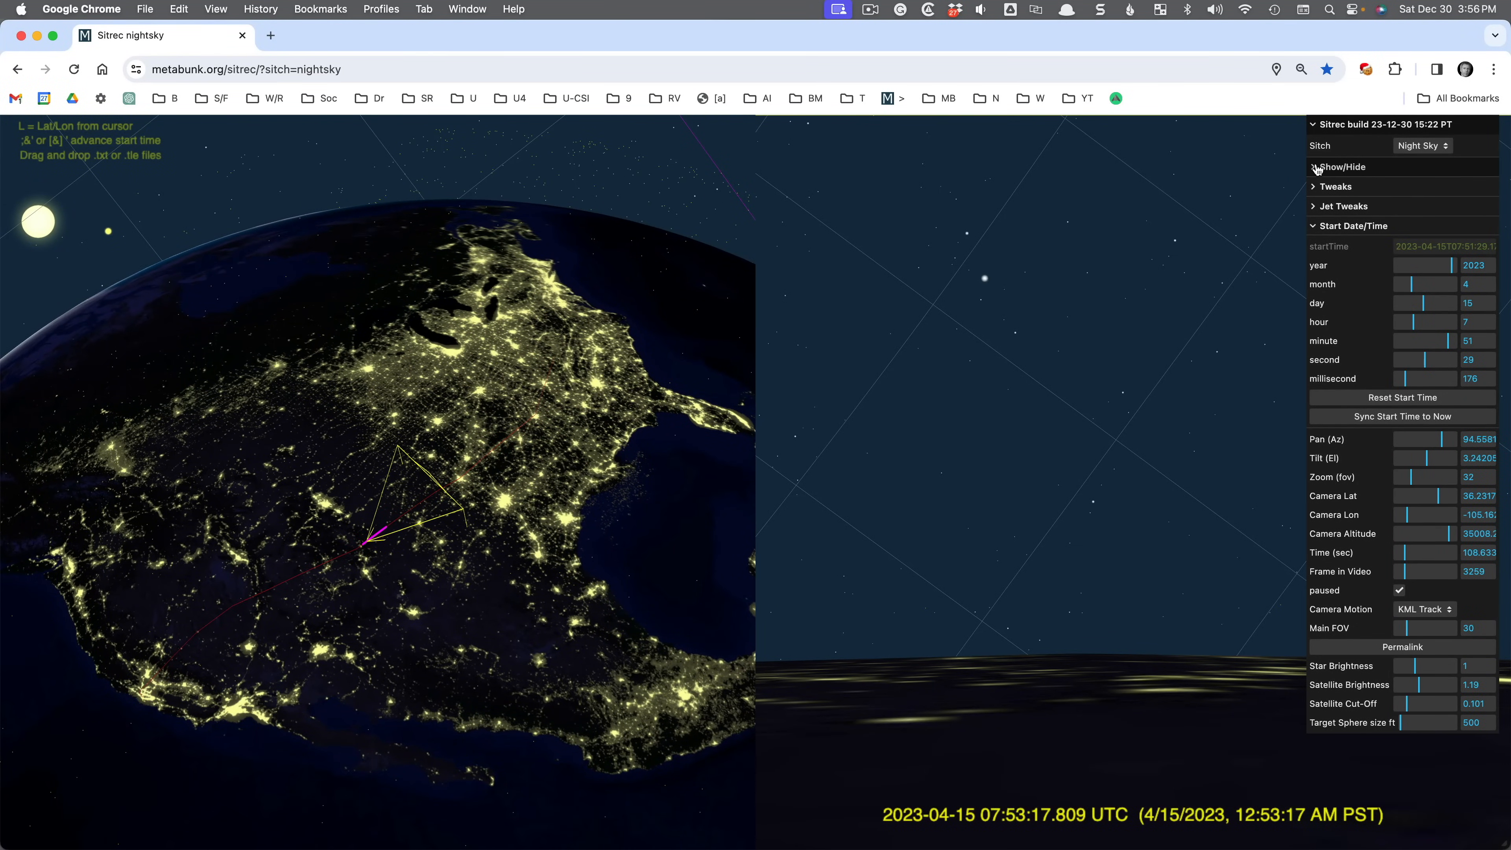
- Turn on the Flare Region under Show/Hide and pan the sky view toward it
{"action": "left_click", "coordinate": [1338, 166]}
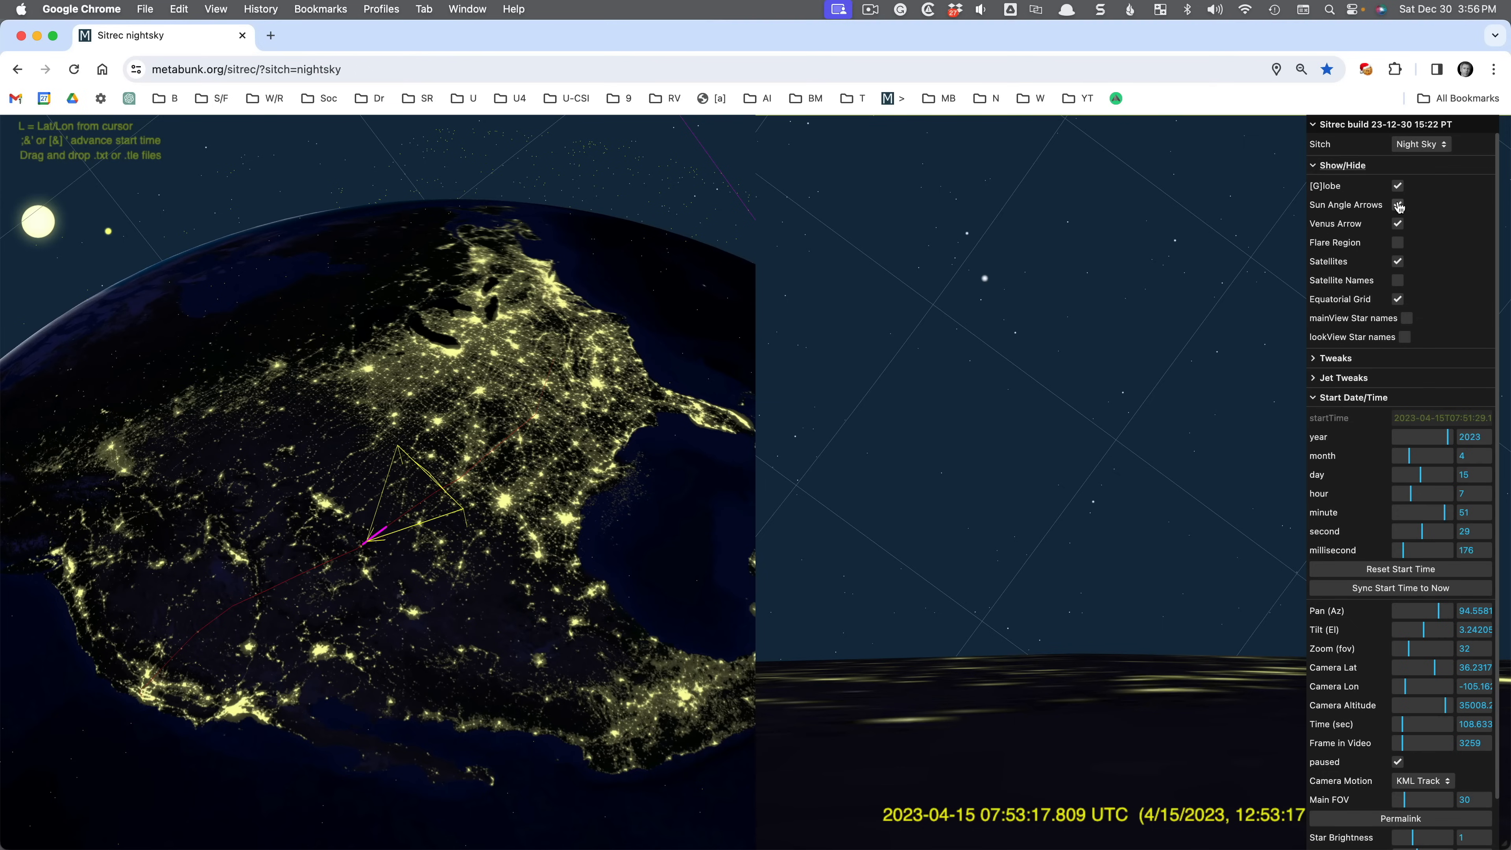
{"action": "left_click", "coordinate": [1398, 243]}
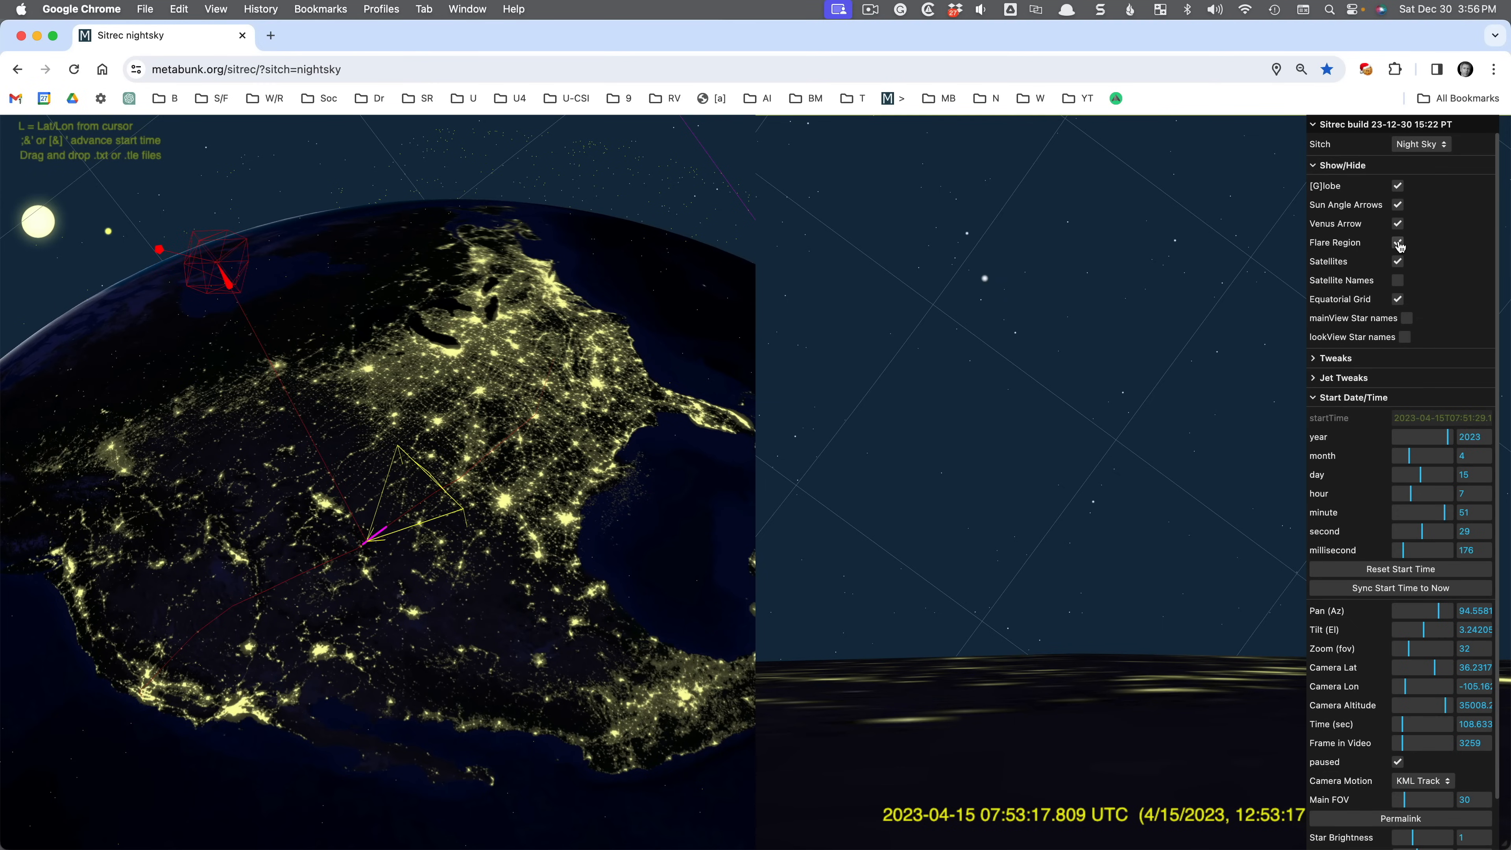
{"action": "mouse_move", "coordinate": [211, 280]}
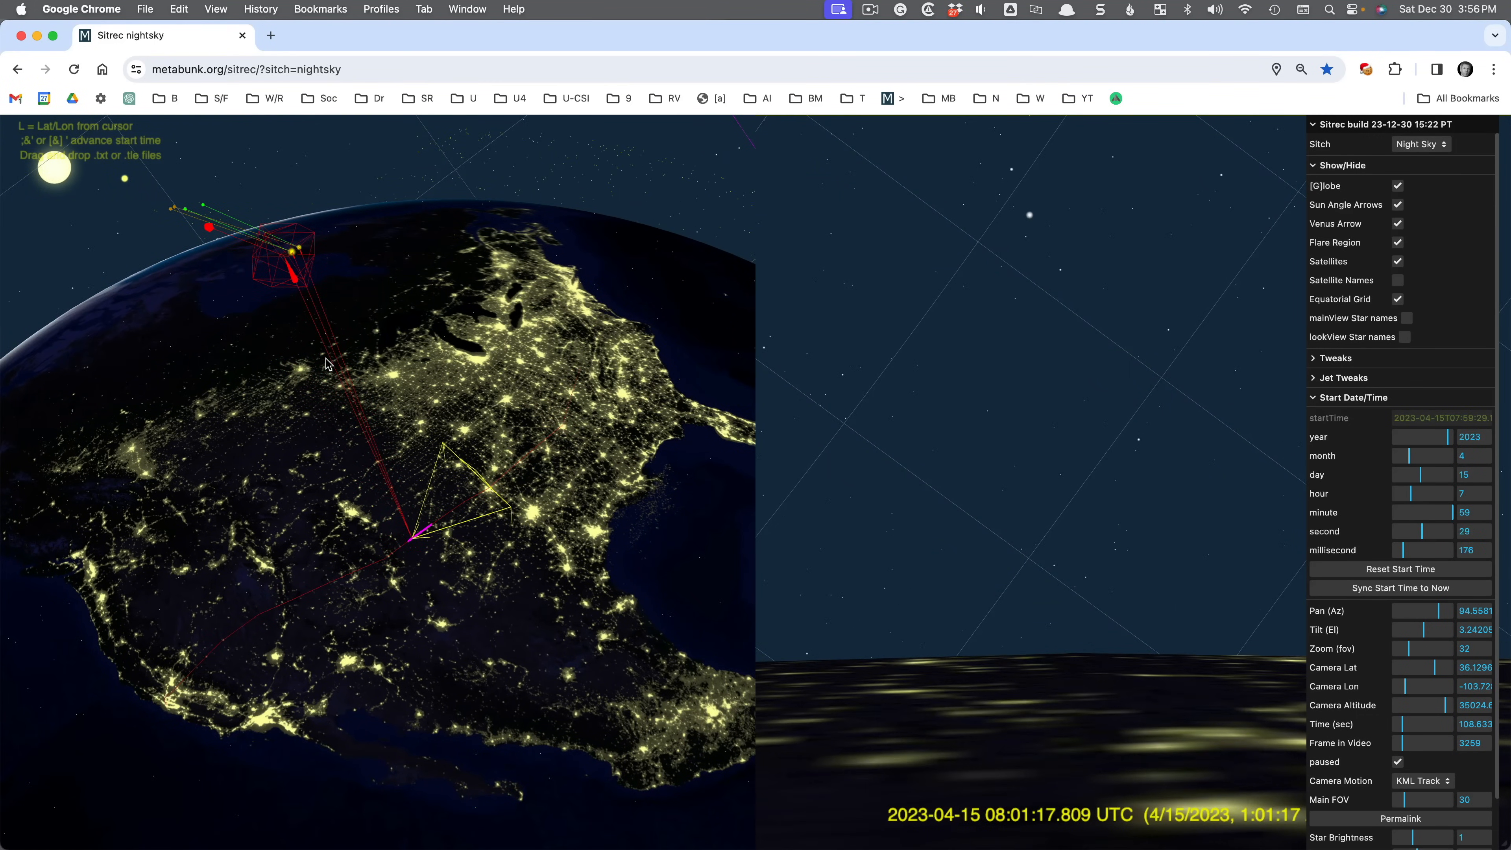
{"action": "mouse_move", "coordinate": [364, 404]}
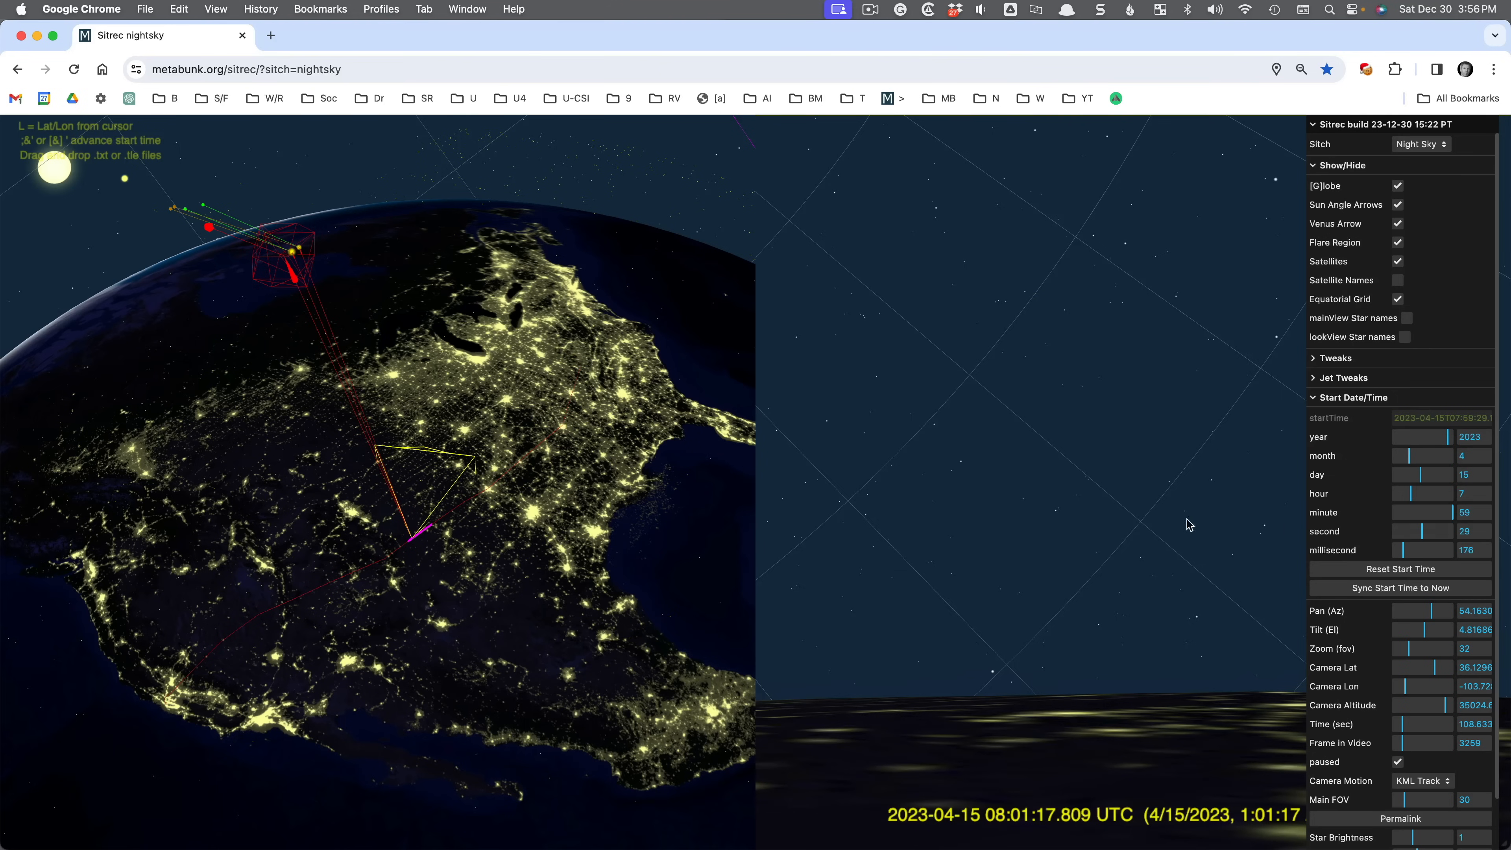
{"action": "left_click_drag", "start_coordinate": [1188, 524], "coordinate": [1040, 548]}
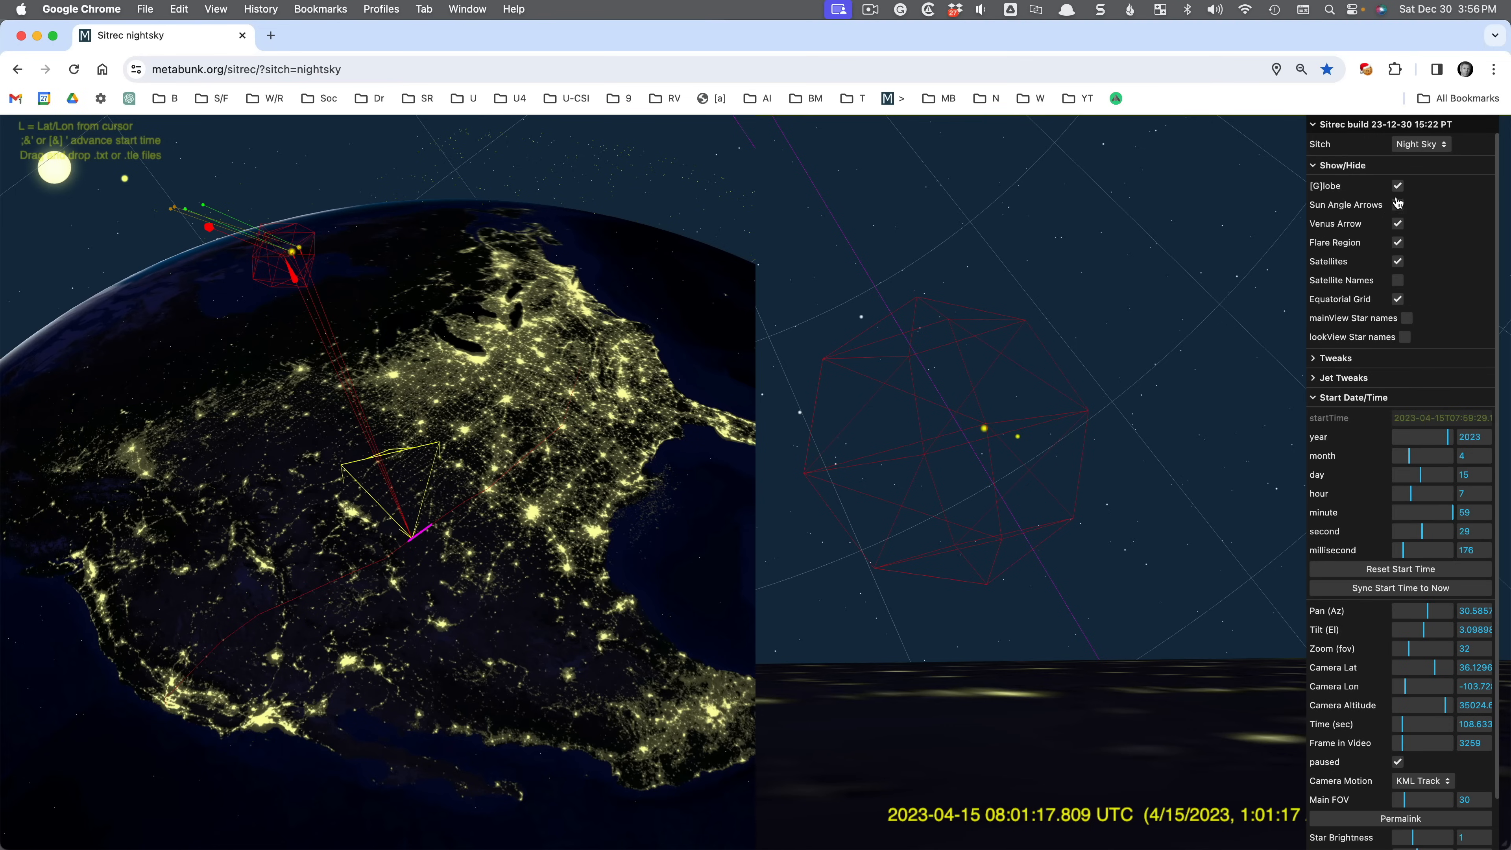
- Untick Flare Region so only stars and satellites remain visible
{"action": "left_click", "coordinate": [1396, 242]}
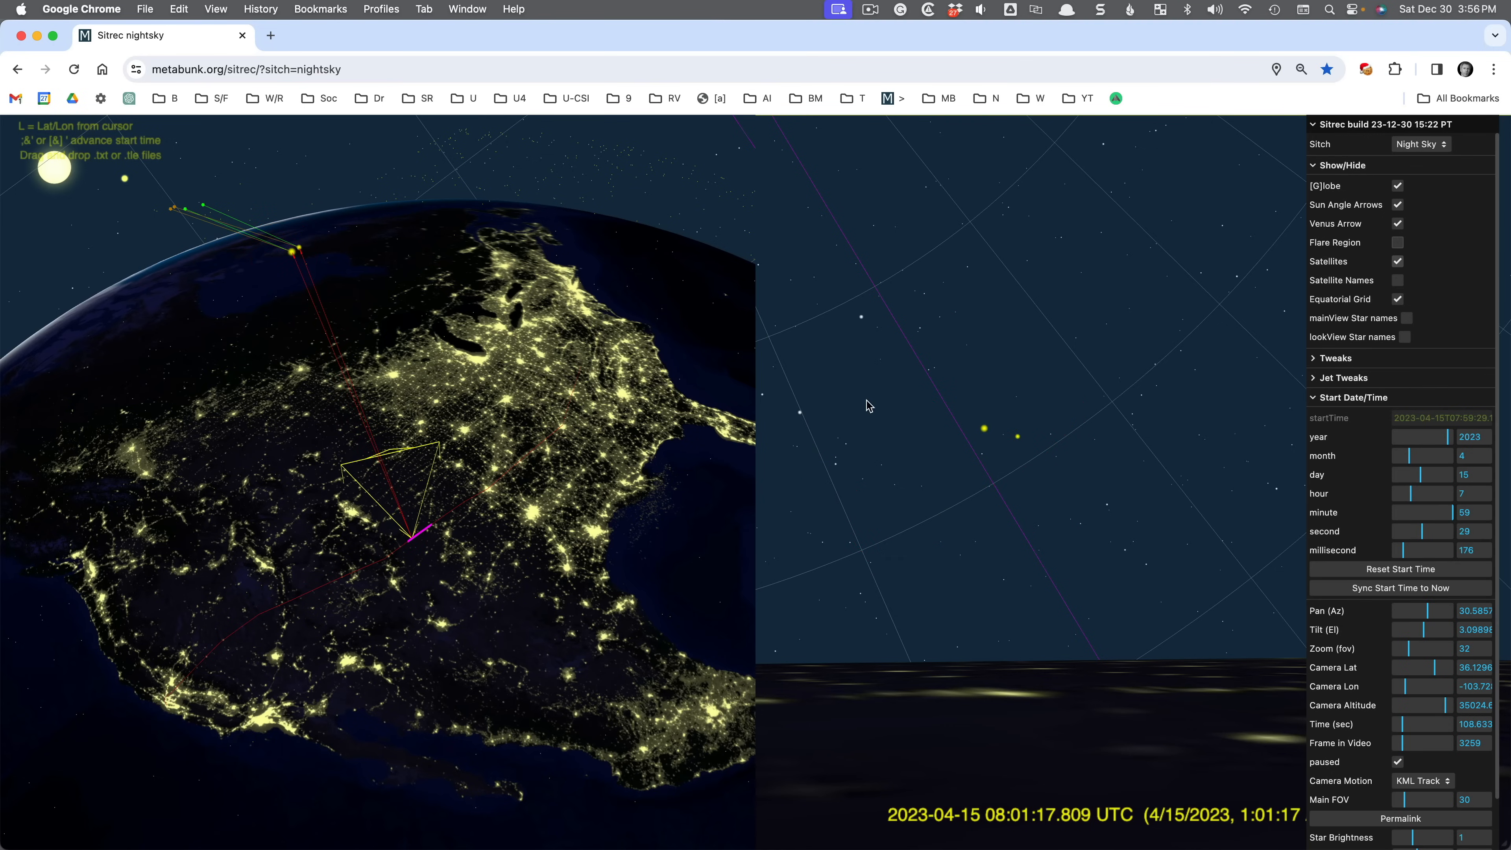
{"action": "mouse_move", "coordinate": [454, 443]}
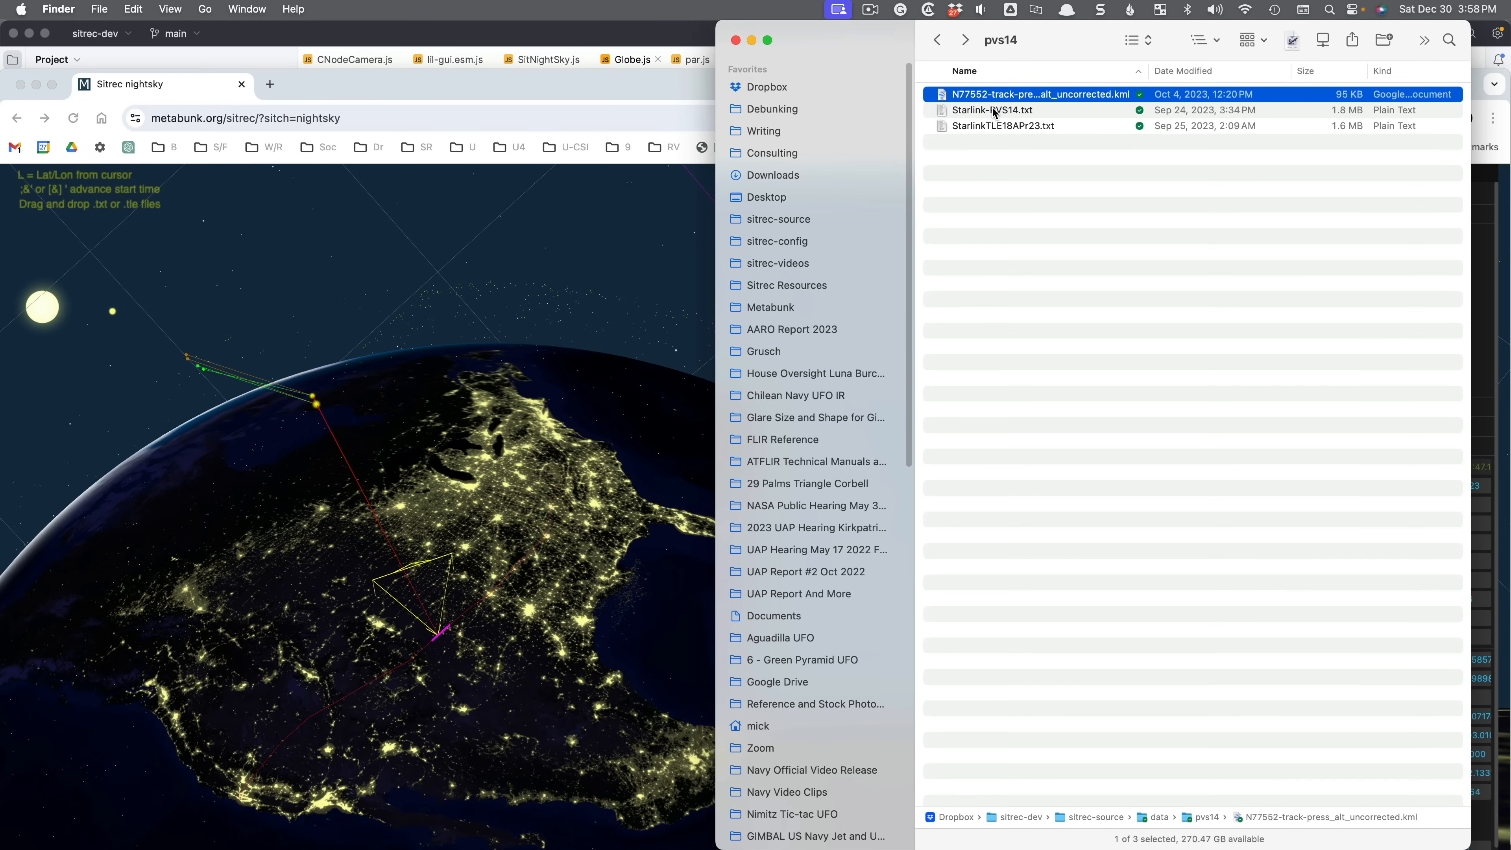
- Load the N77552 KML track from pvs14 into the Sitrec night-sky window
{"action": "left_click", "coordinate": [992, 110]}
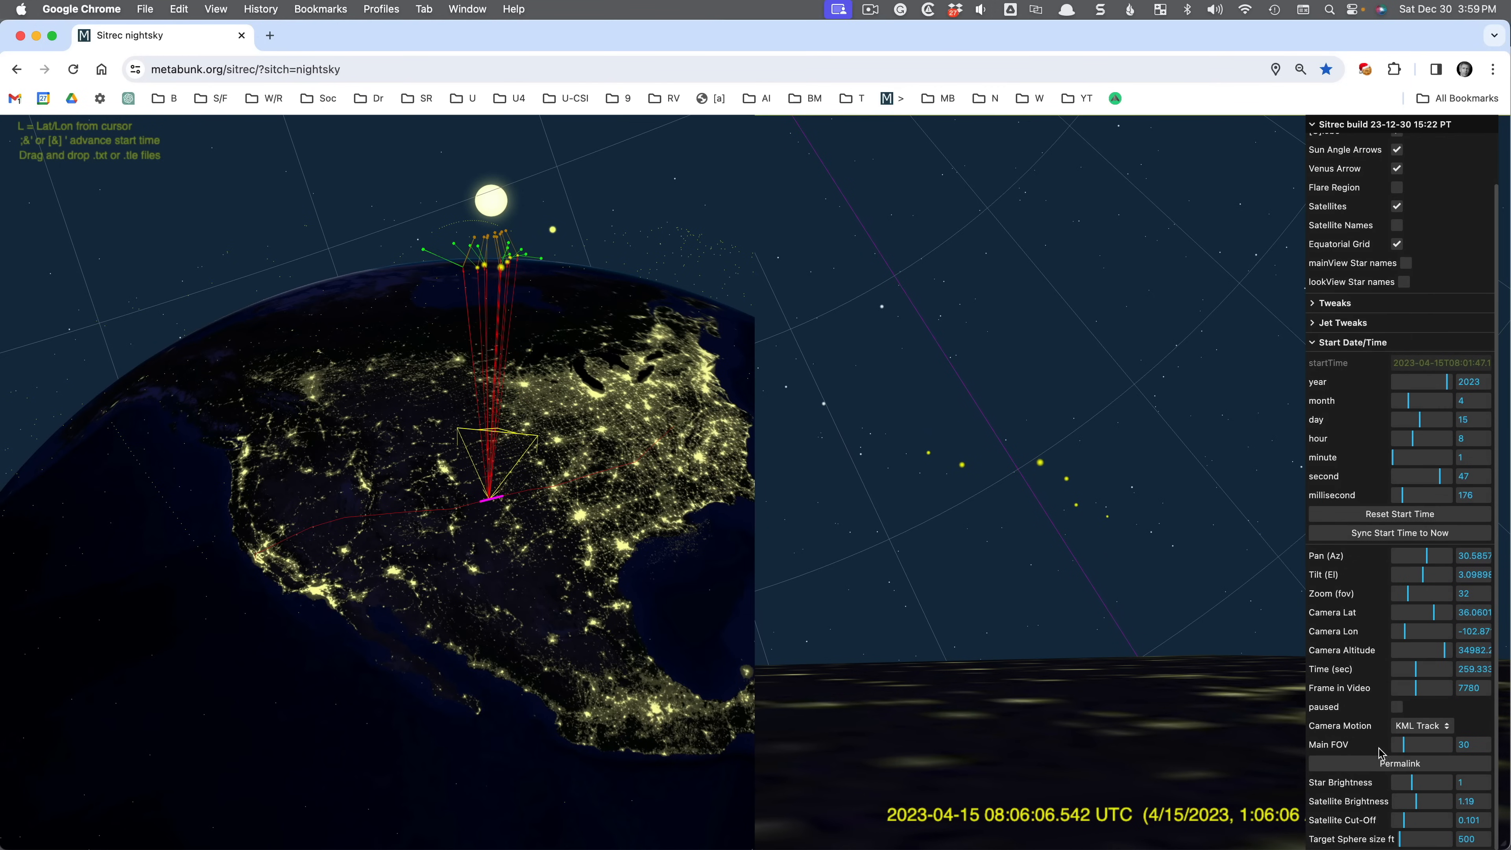
- Create a permalink and select the shortened metabunk.org/u/ URL in the address bar
{"action": "left_click", "coordinate": [1398, 763]}
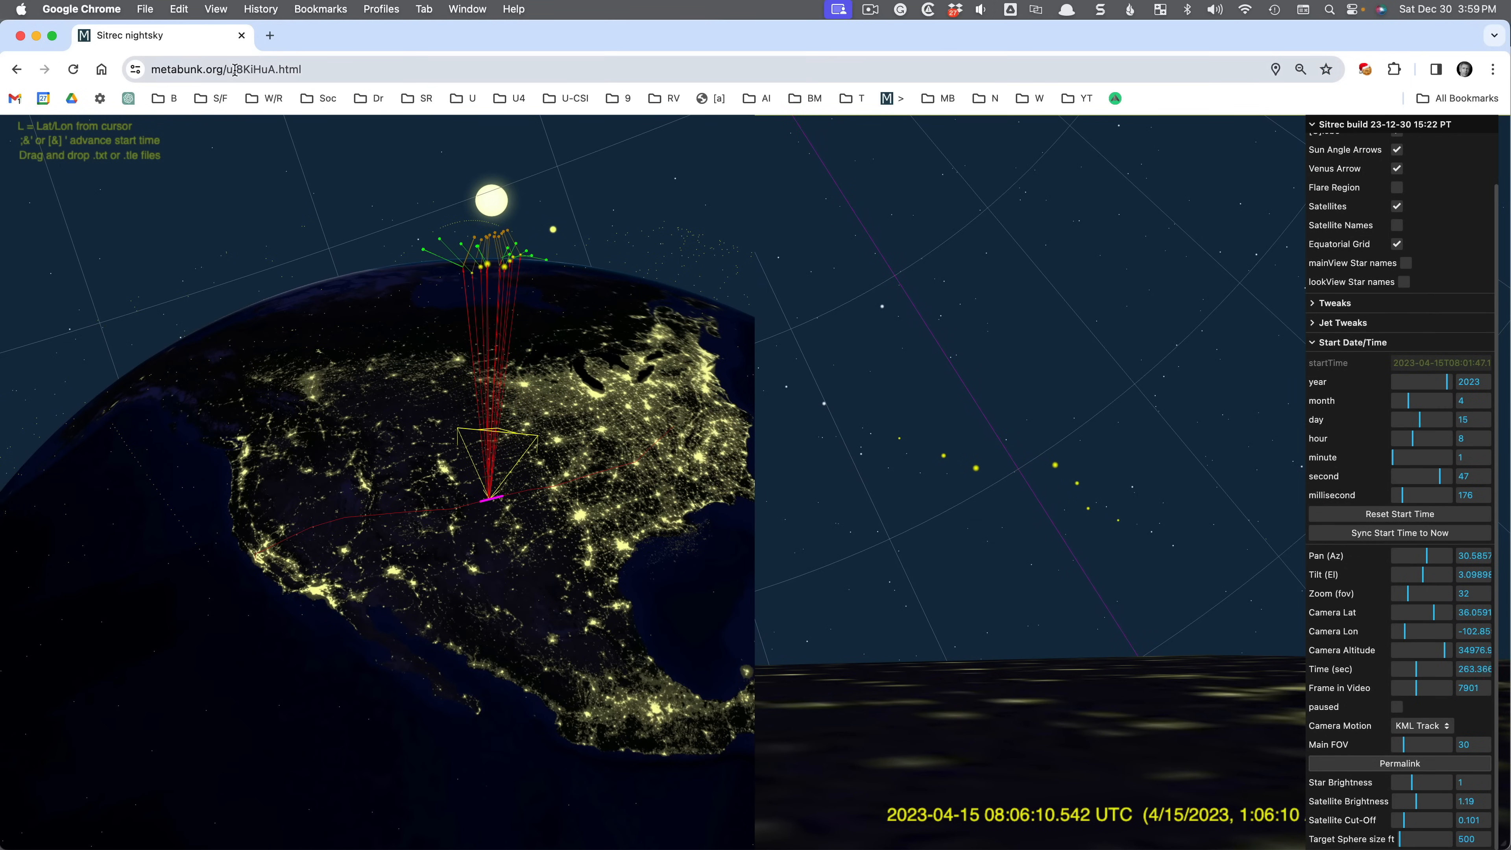
{"action": "left_click", "coordinate": [226, 68]}
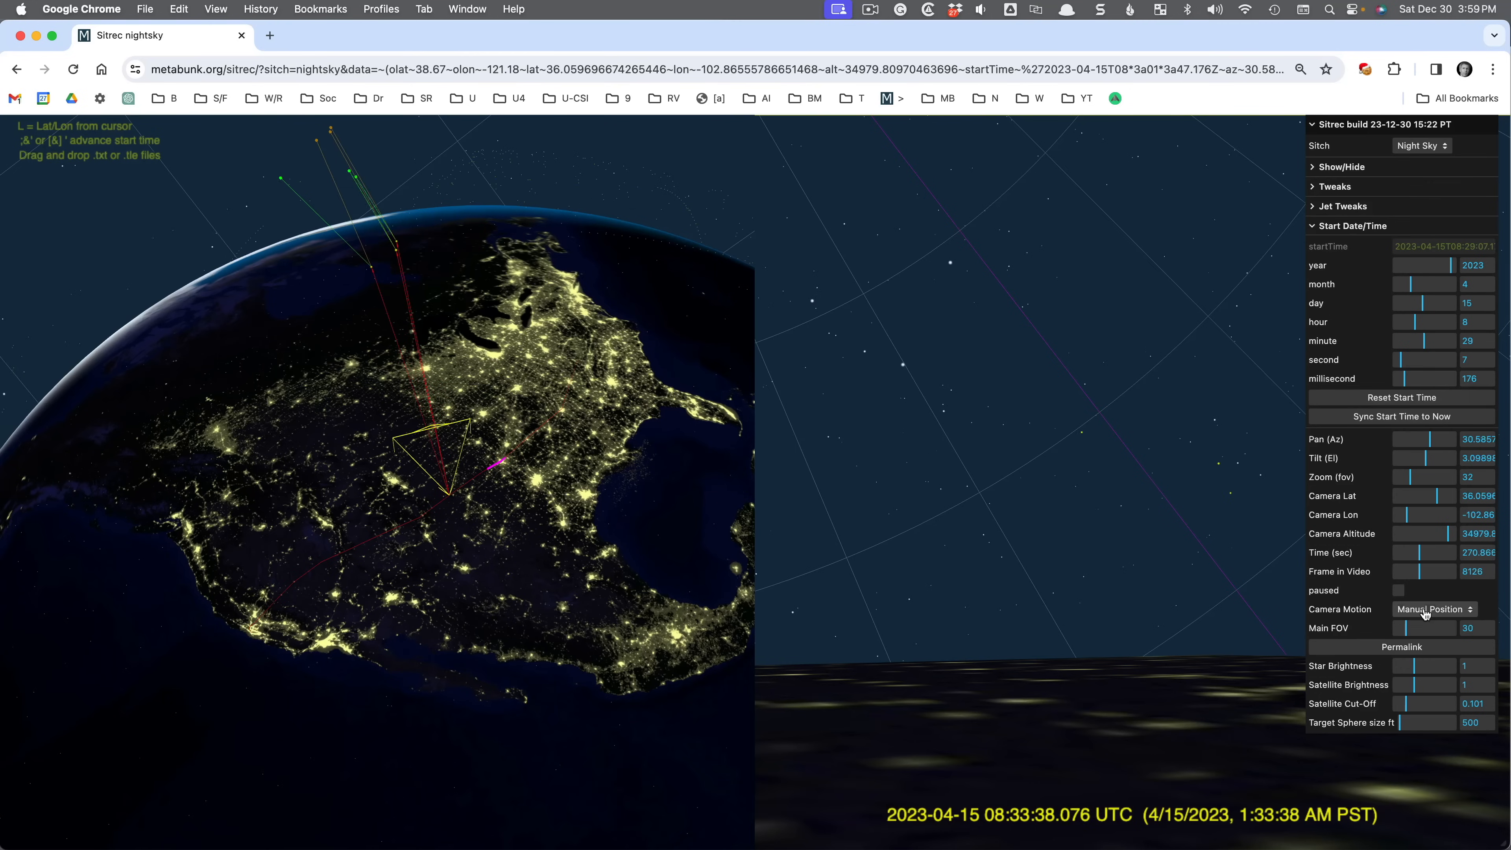
- Switch Camera Motion back to 'KML Track' in the reloaded scene
{"action": "left_click", "coordinate": [1433, 608]}
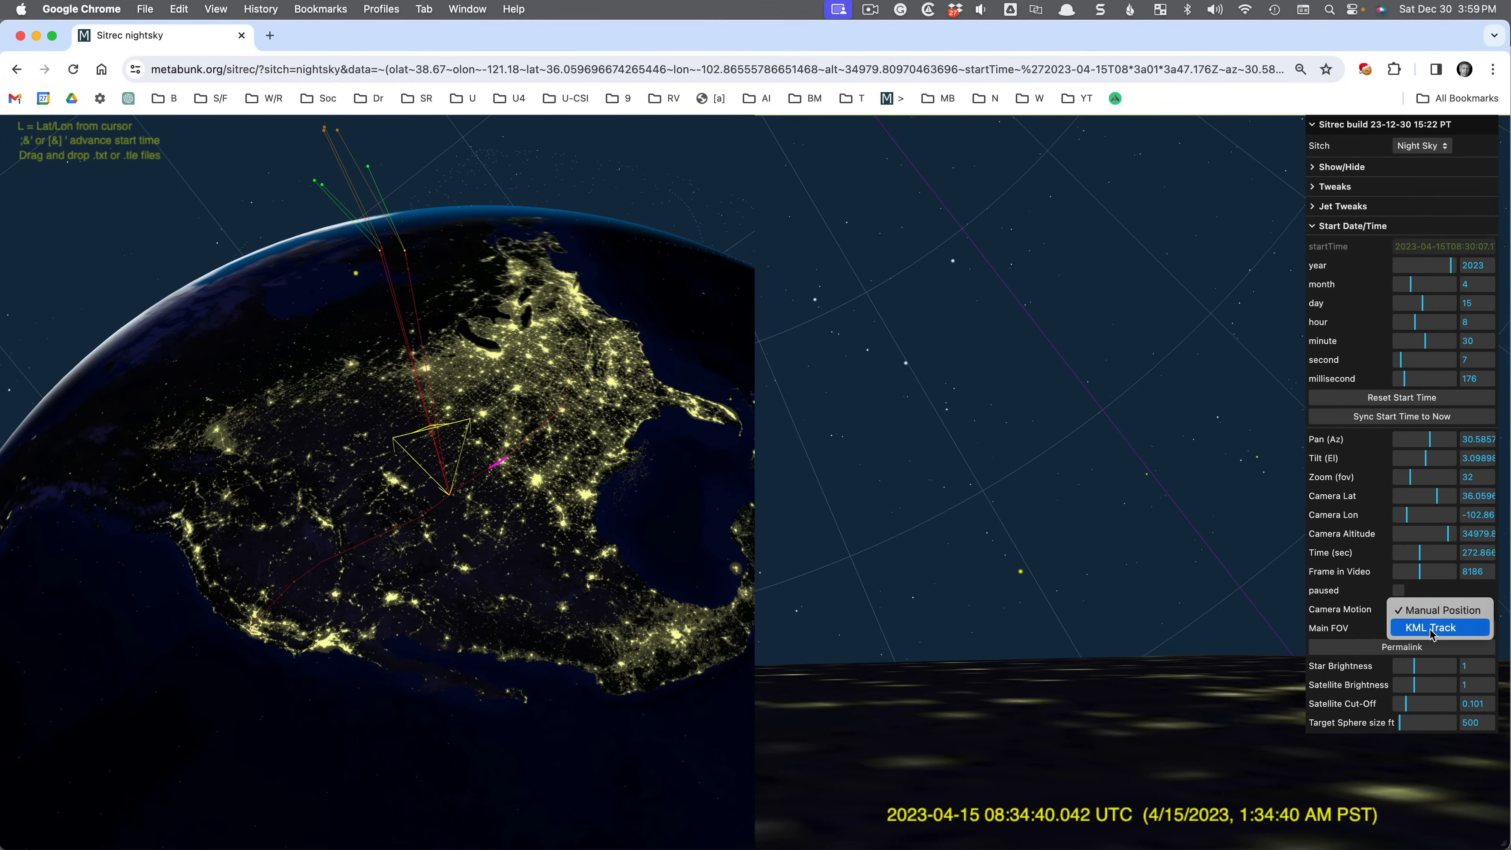
{"action": "left_click", "coordinate": [1435, 627]}
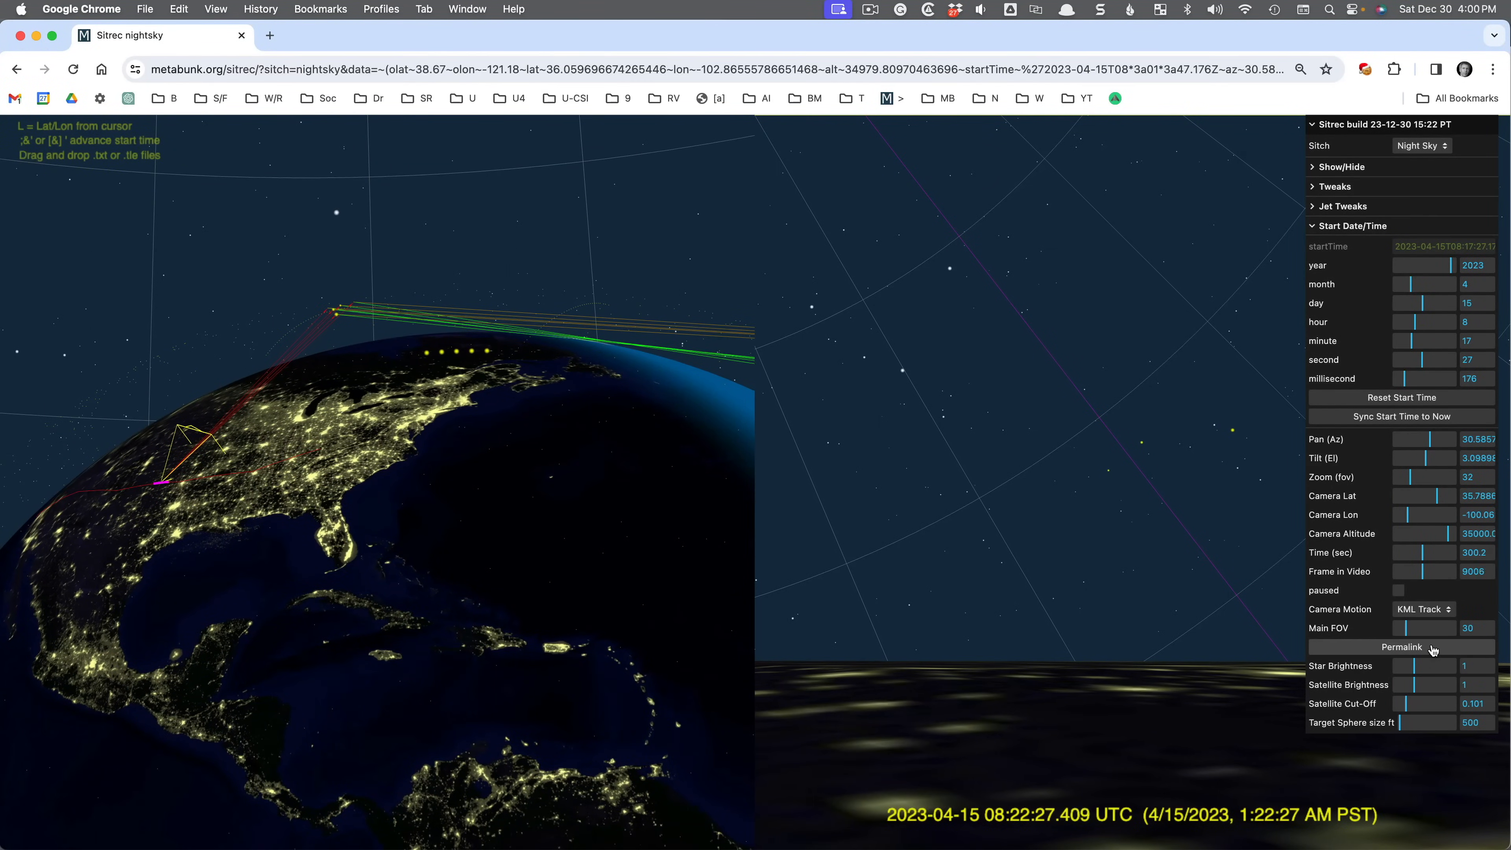
- Make a fresh permalink, then load the long nightsky URL in a new browser tab
{"action": "left_click", "coordinate": [1401, 647]}
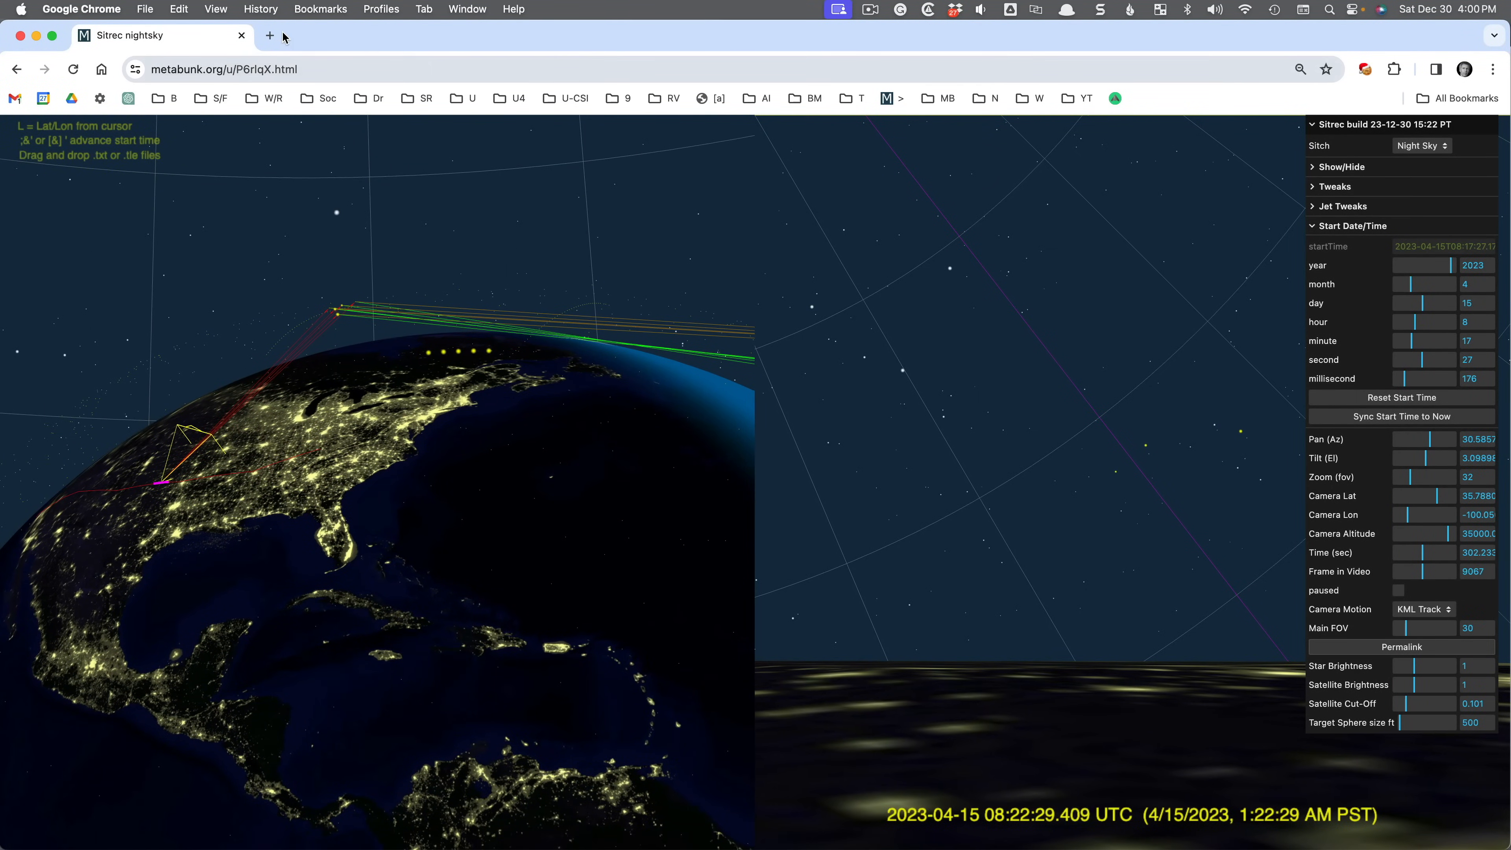
{"action": "left_click", "coordinate": [271, 36]}
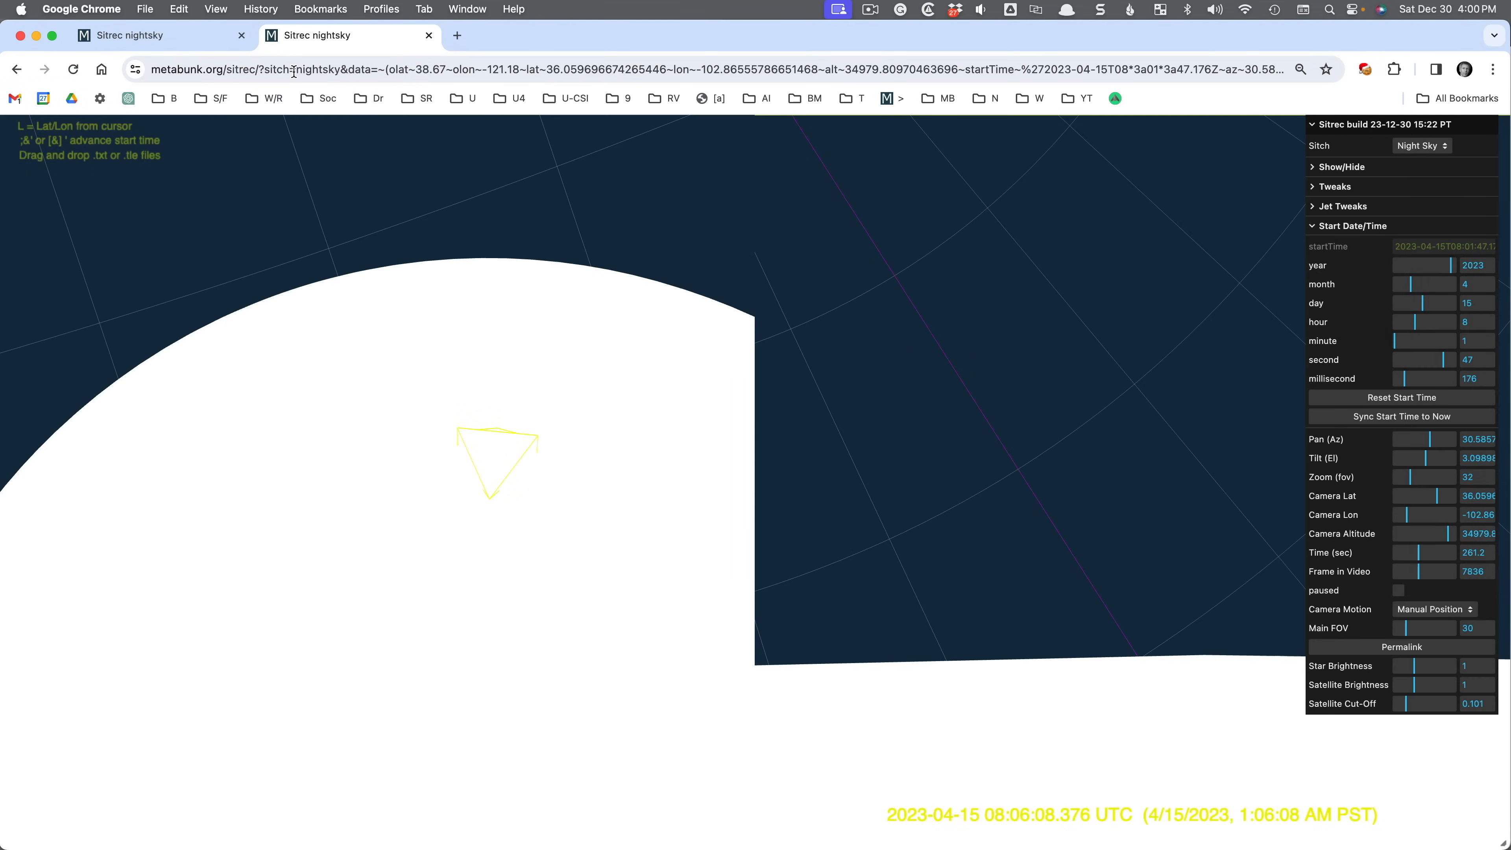
{"action": "left_click", "coordinate": [1401, 647]}
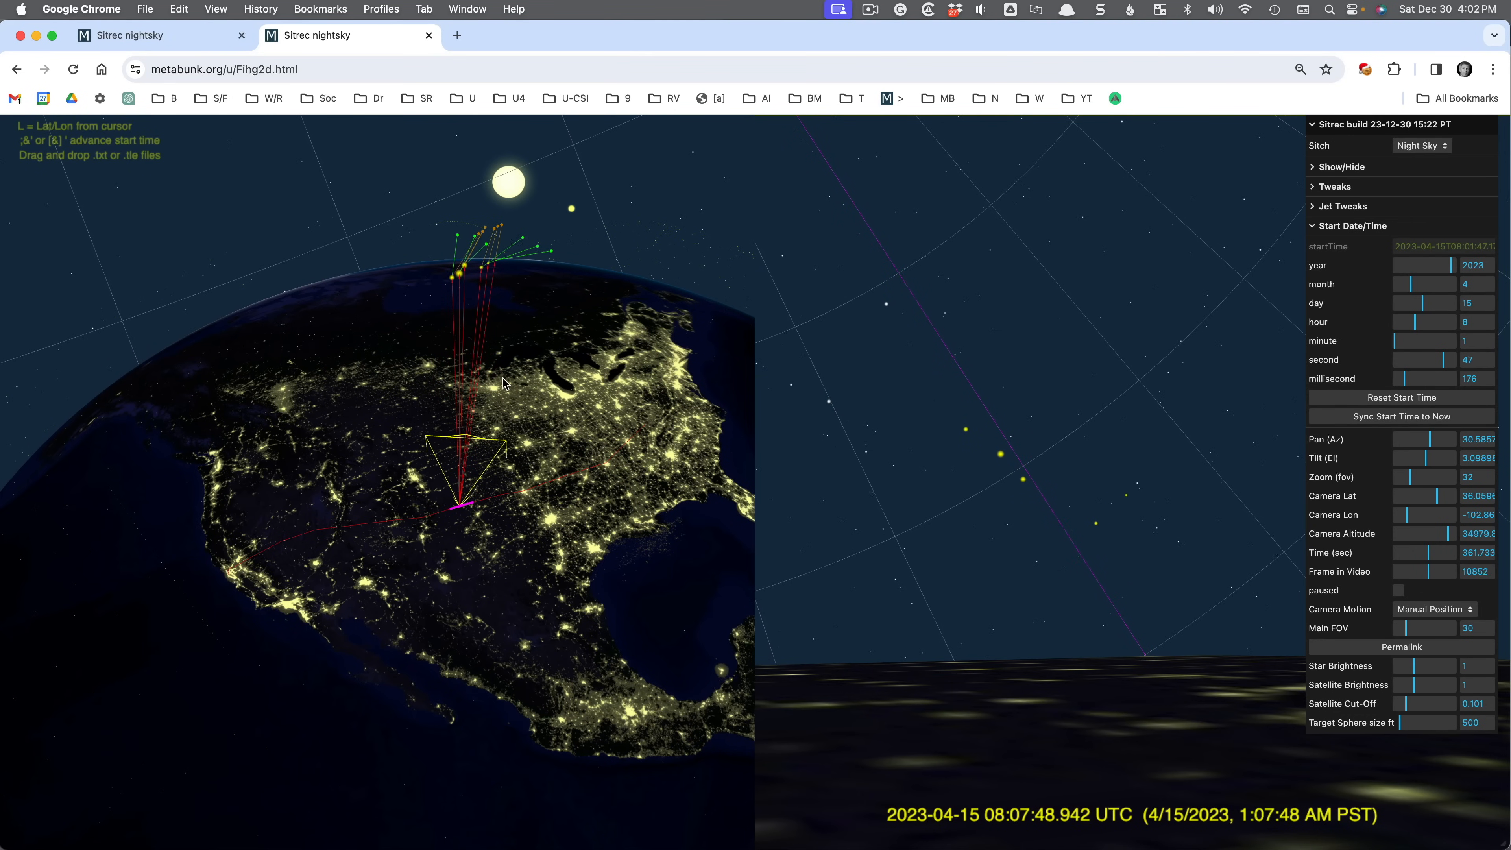
- Rotate the globe view to reposition the camera on the satellite cluster
{"action": "left_click_drag", "start_coordinate": [502, 383], "coordinate": [575, 484]}
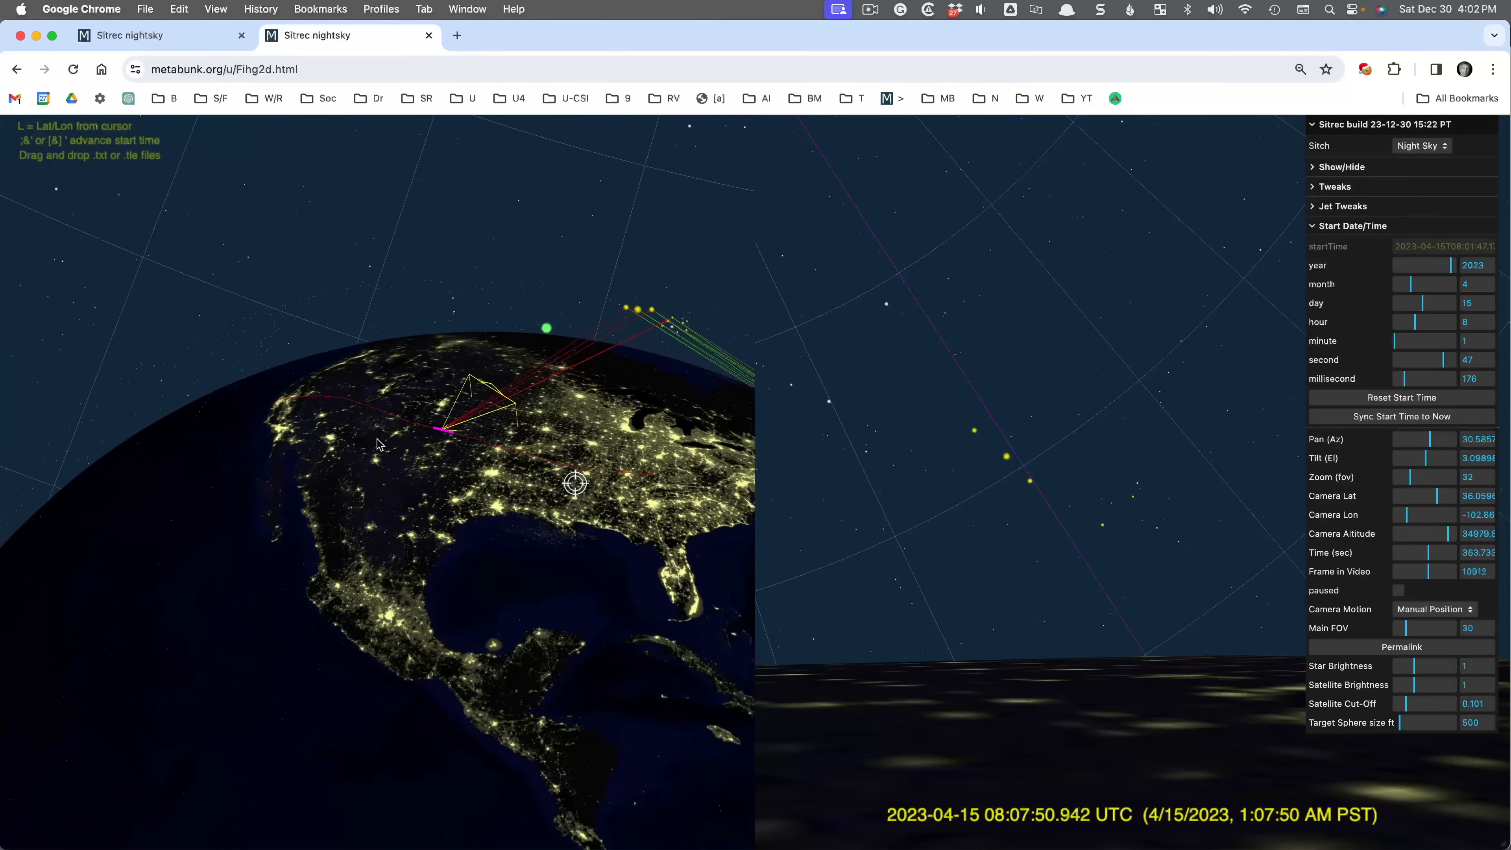